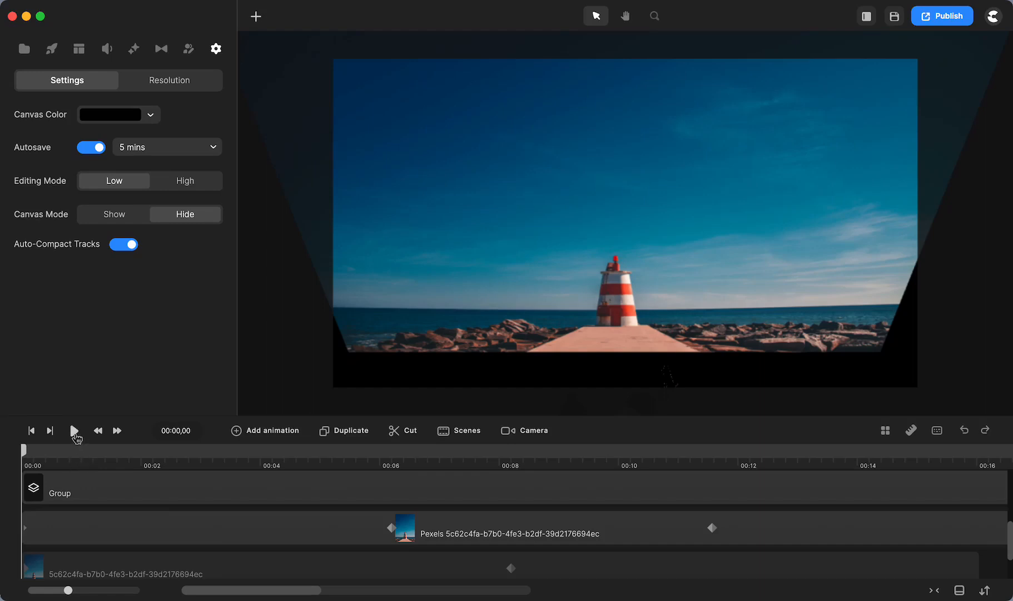
# Step: Preview the animation twice, stopping playback each time
pyautogui.click(74, 430)
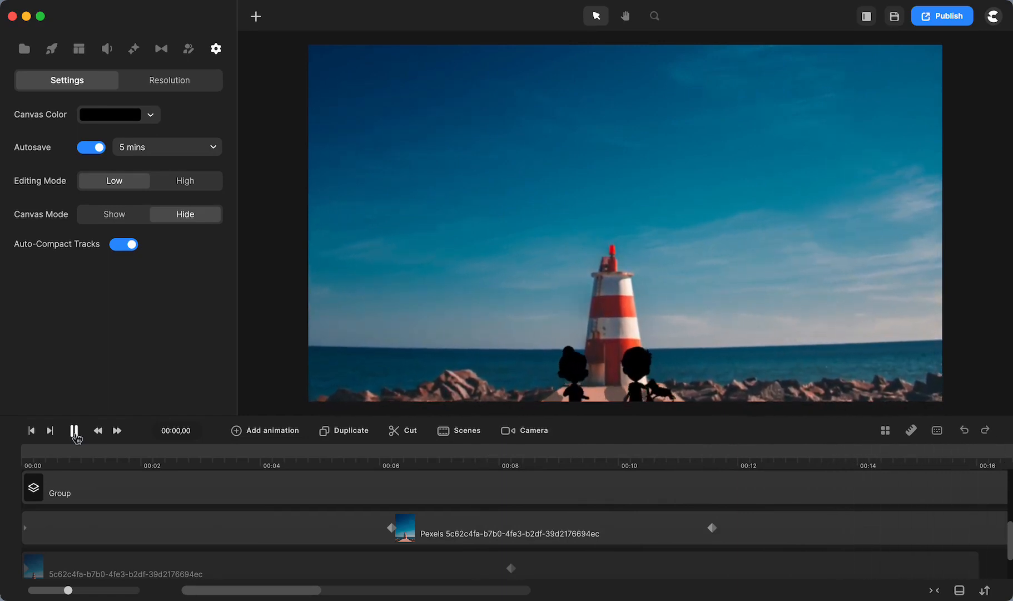
pyautogui.click(74, 431)
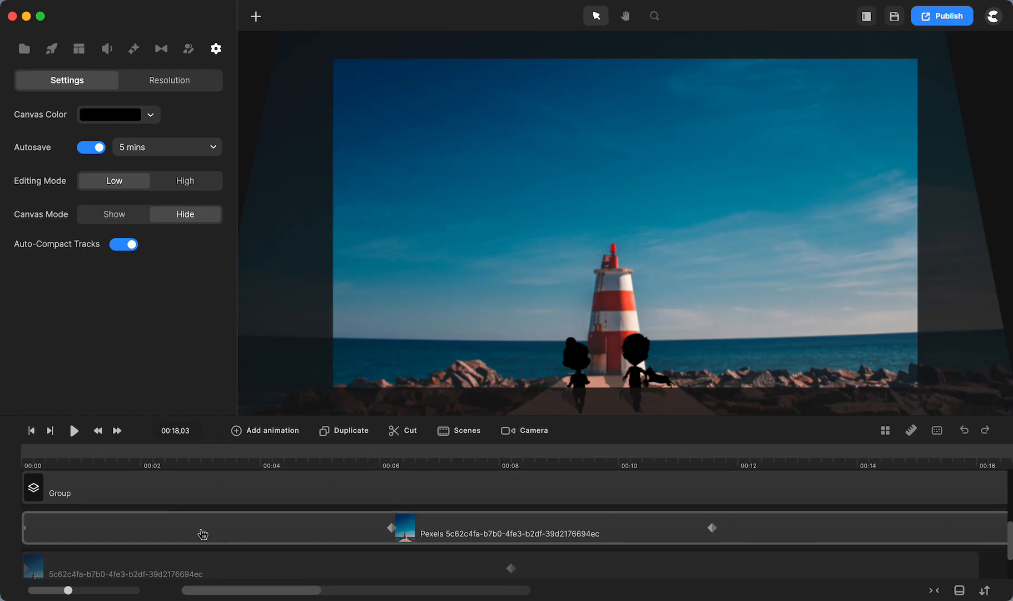
pyautogui.click(73, 430)
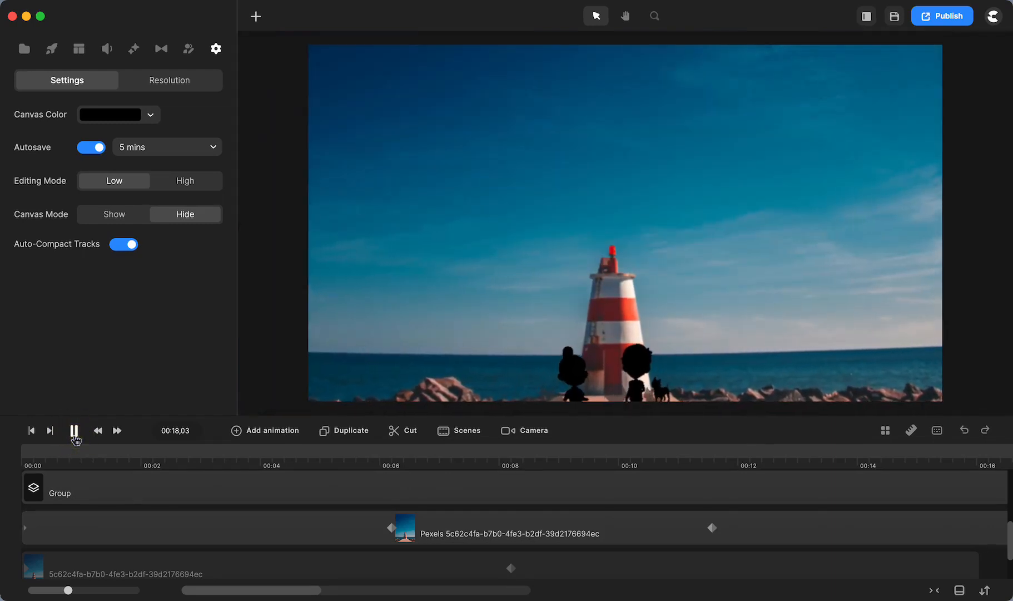
pyautogui.click(32, 431)
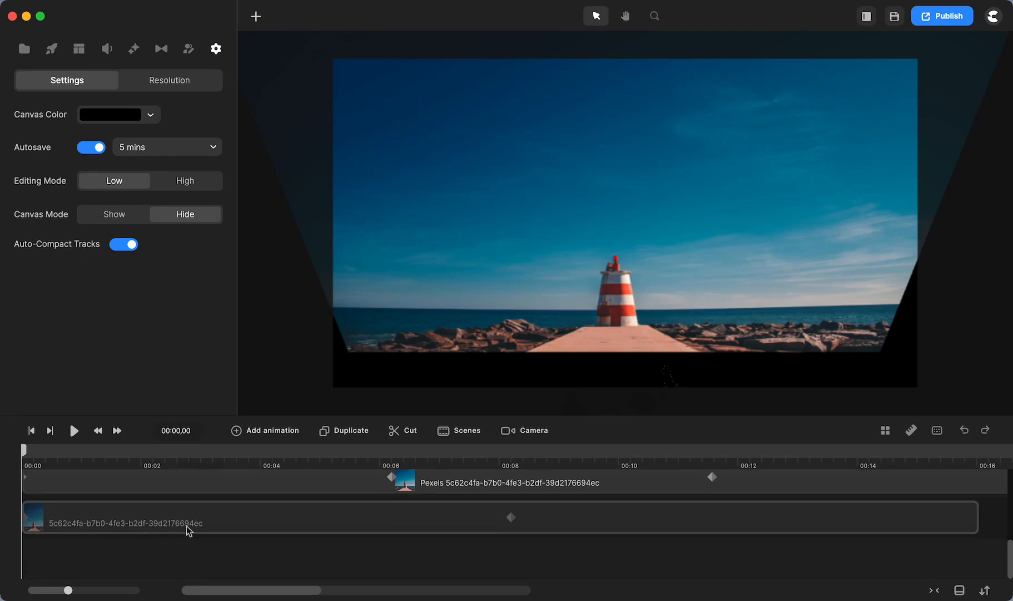
# Step: Select the Pexels lighthouse photo clip to bring up its layer settings
pyautogui.click(894, 15)
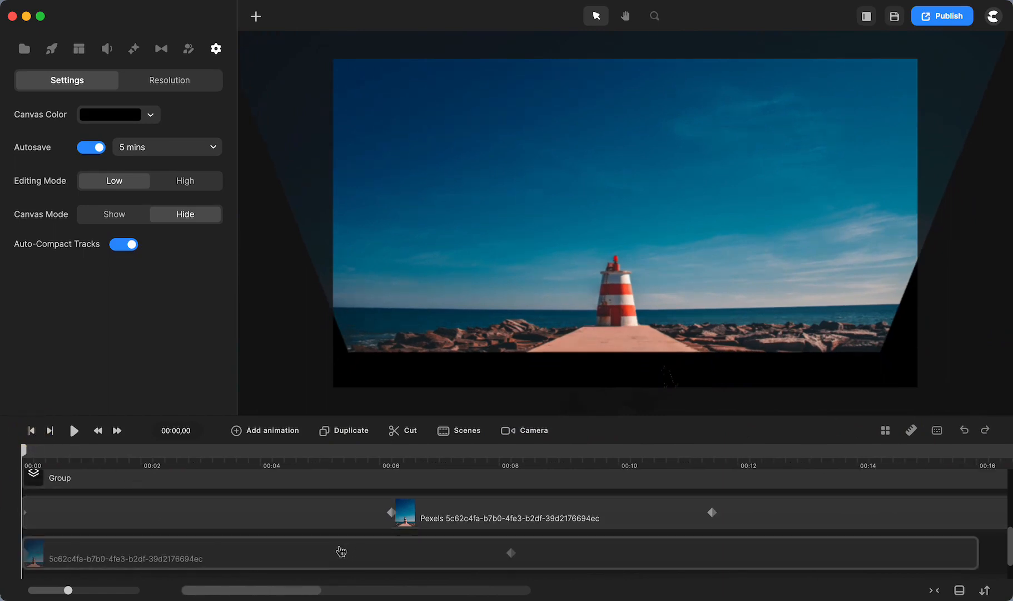
pyautogui.click(504, 517)
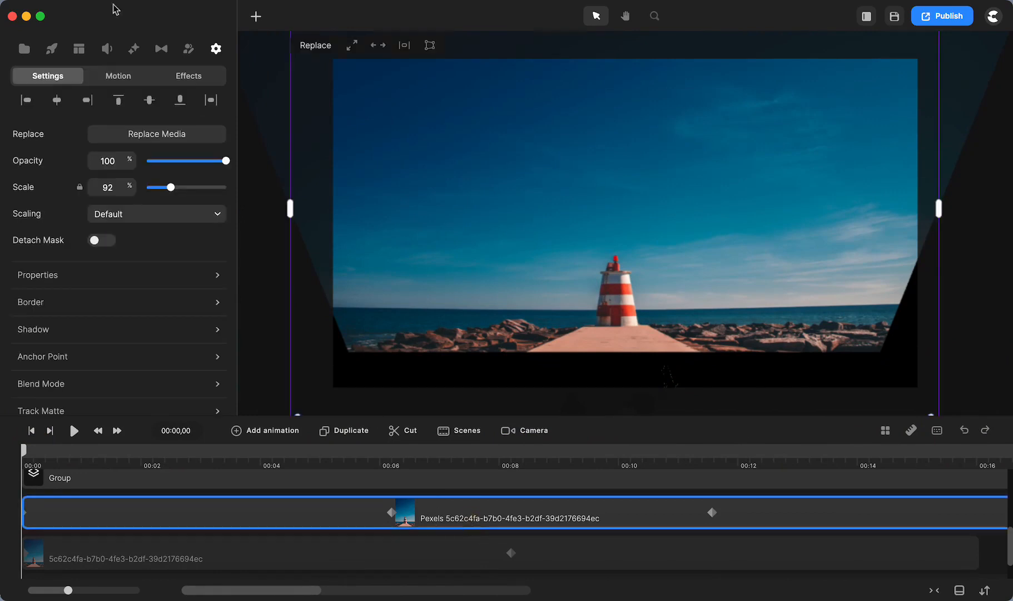
# Step: Browse through the lighthouse stock photo search results in the media library
pyautogui.click(23, 49)
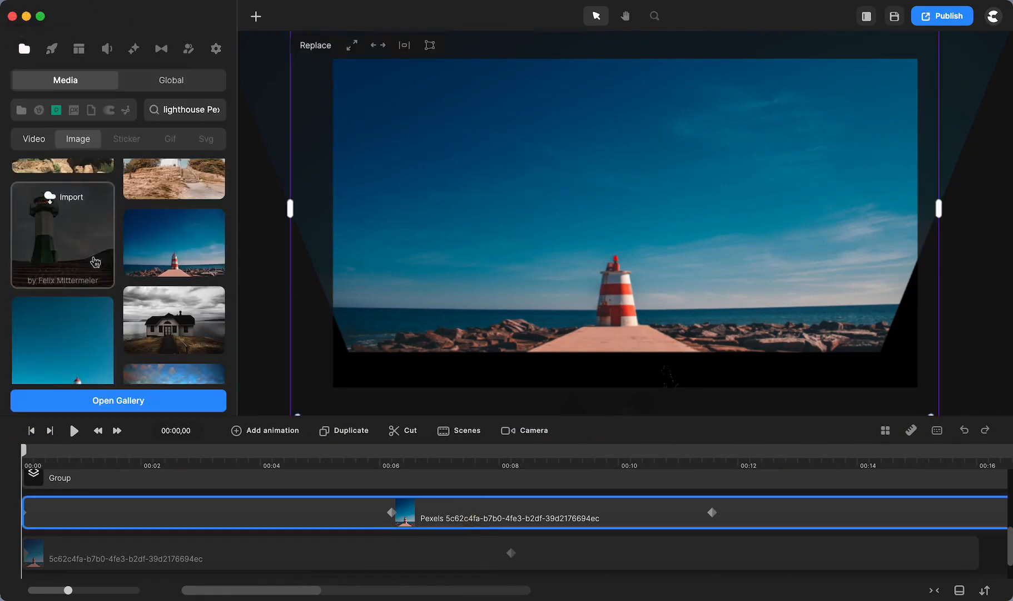
pyautogui.moveTo(174, 243)
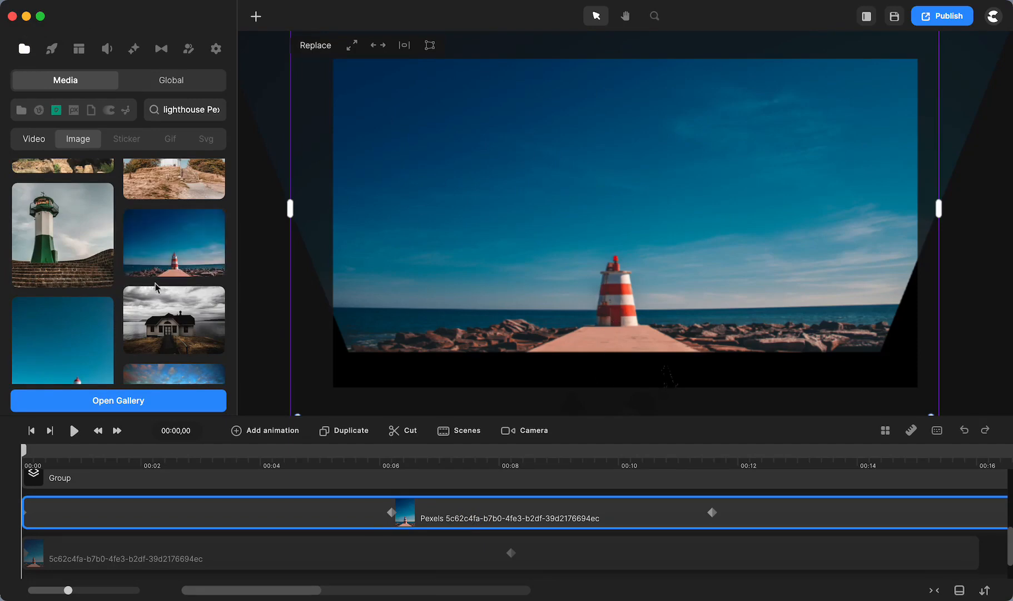
pyautogui.scroll(-3)
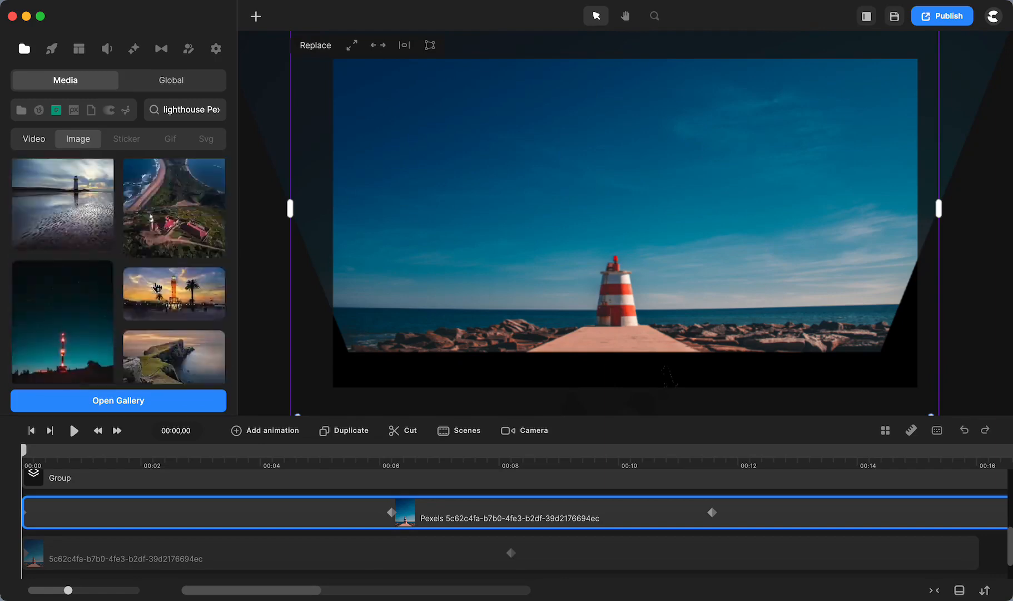
pyautogui.scroll(-3)
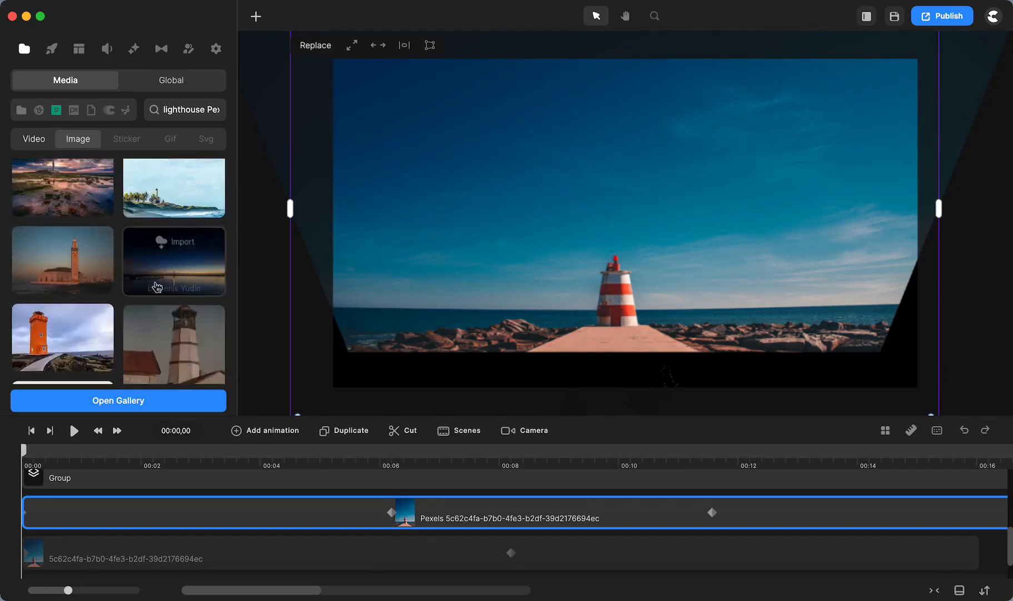
pyautogui.scroll(-3)
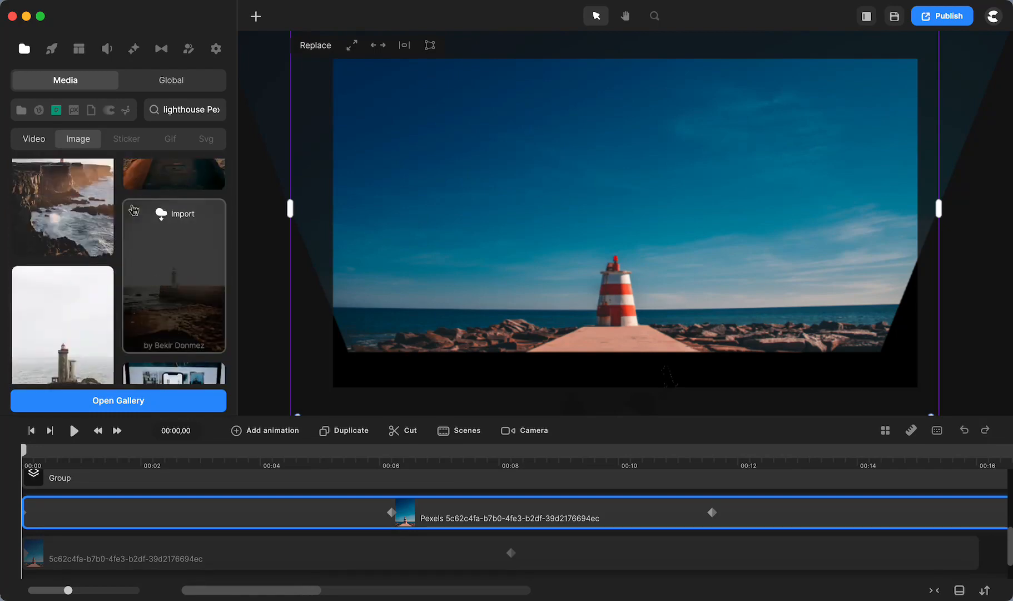
# Step: Look through your own uploaded media, then land on the studio elements library
pyautogui.click(21, 110)
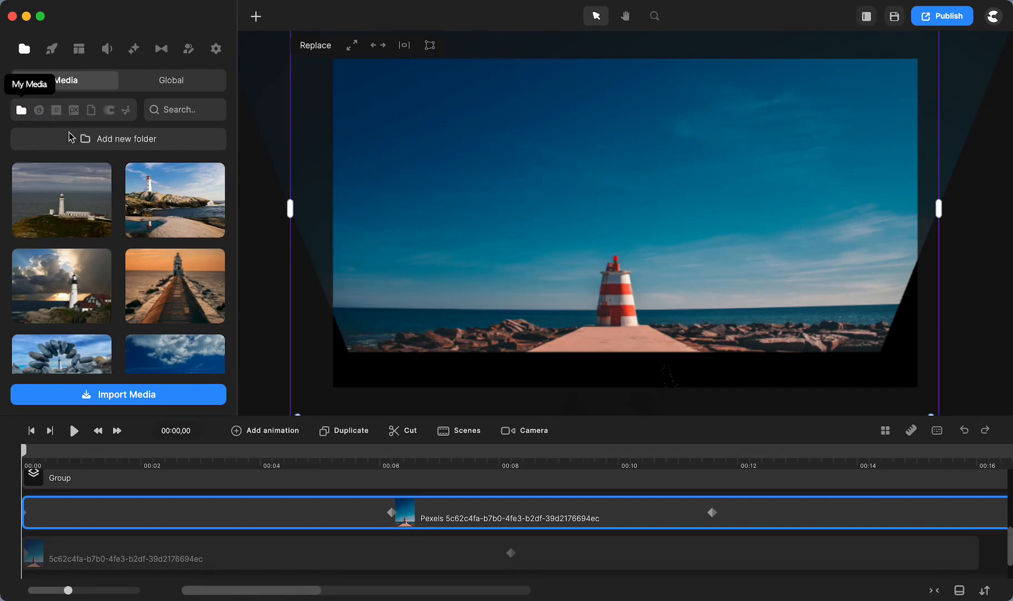
pyautogui.scroll(-3)
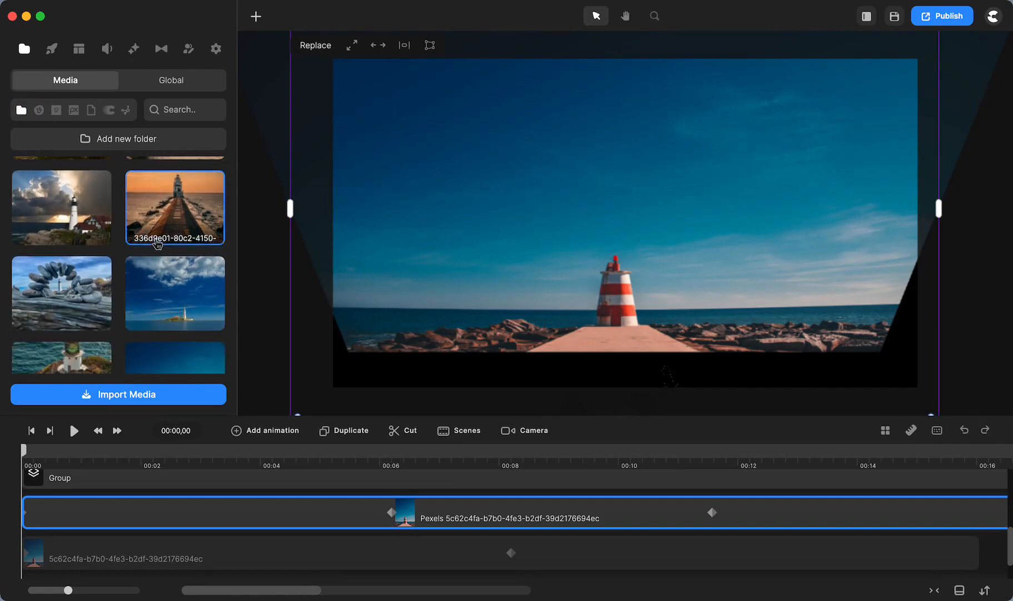
pyautogui.scroll(-3)
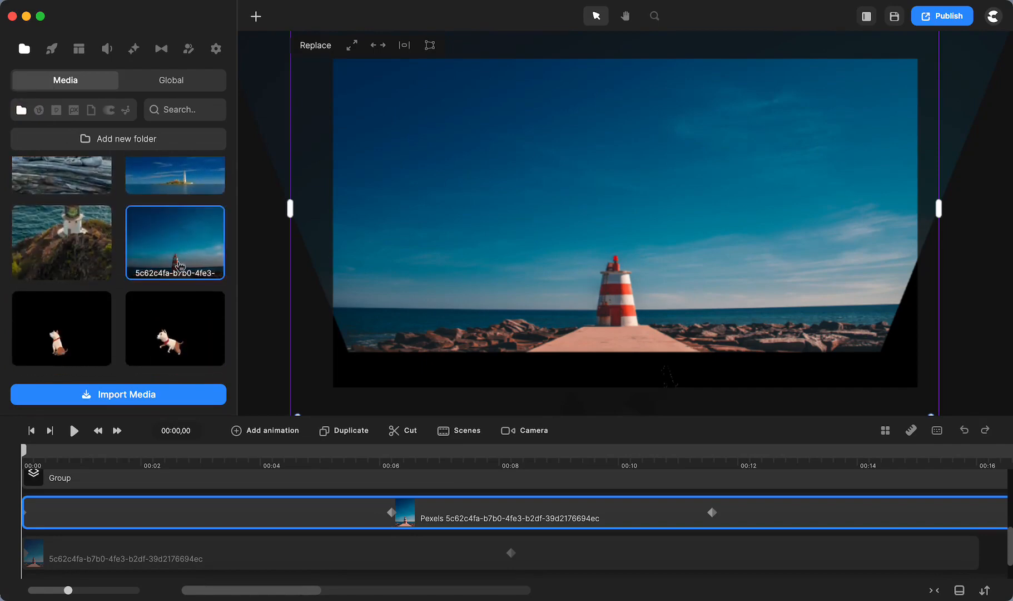
pyautogui.click(51, 48)
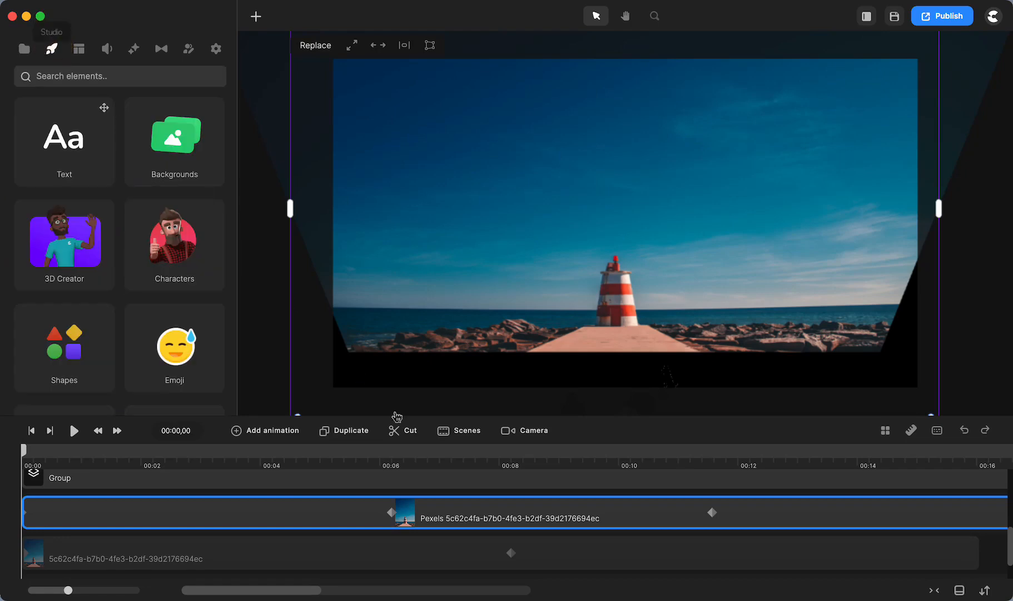
pyautogui.moveTo(81, 529)
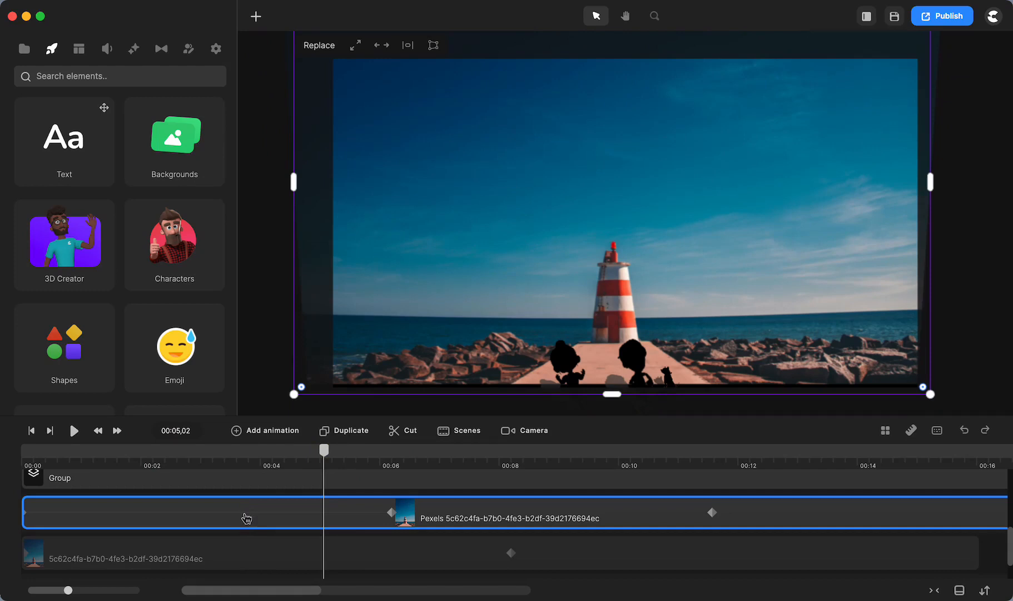
# Step: View the photo's animated properties (Position, Scale, Rotation) and move to an empty frame near 00:23
pyautogui.click(264, 430)
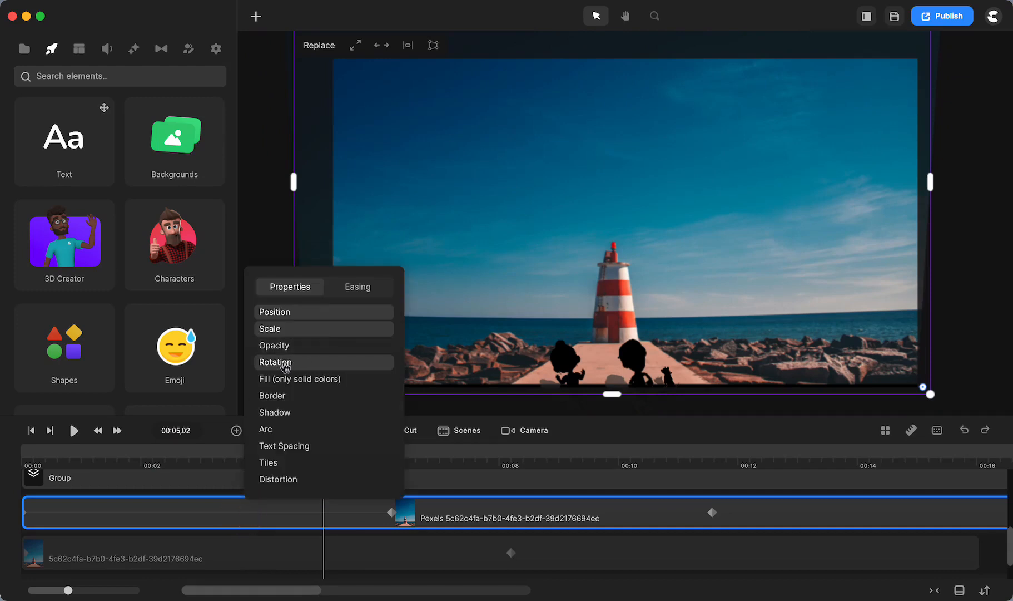
pyautogui.moveTo(676, 497)
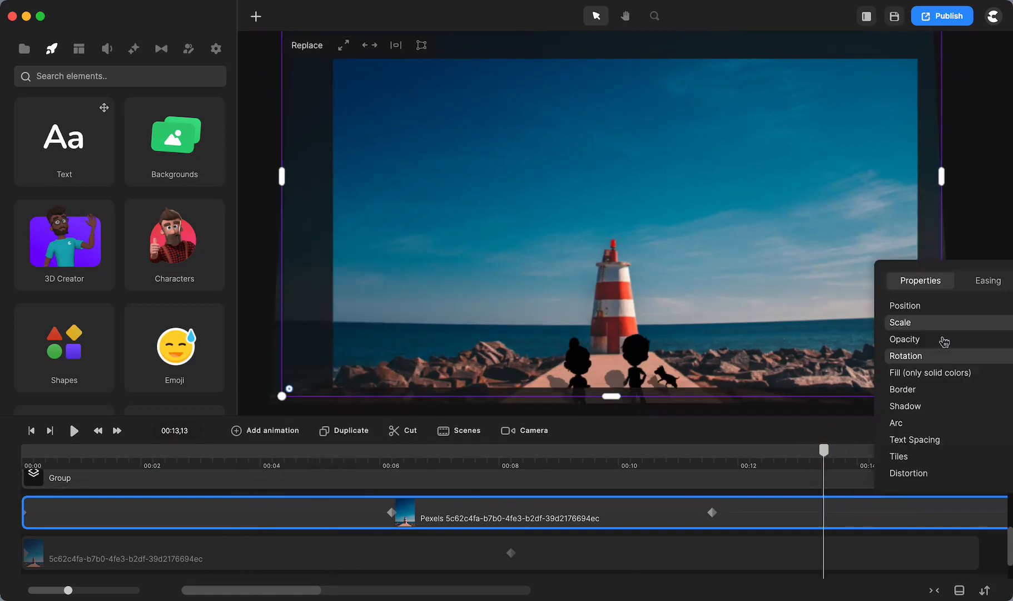
pyautogui.moveTo(905, 307)
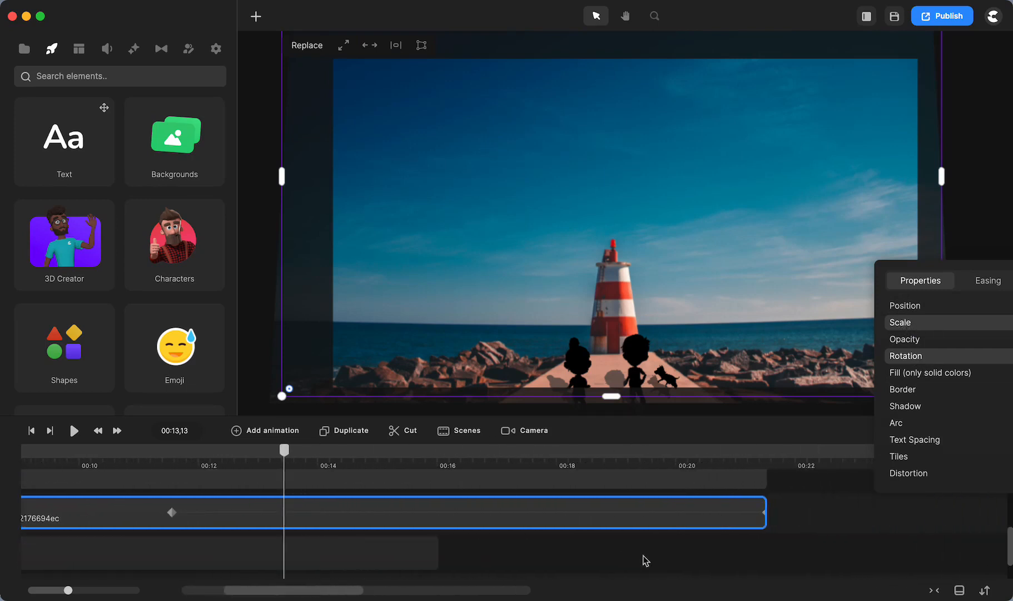
pyautogui.hscroll(3)
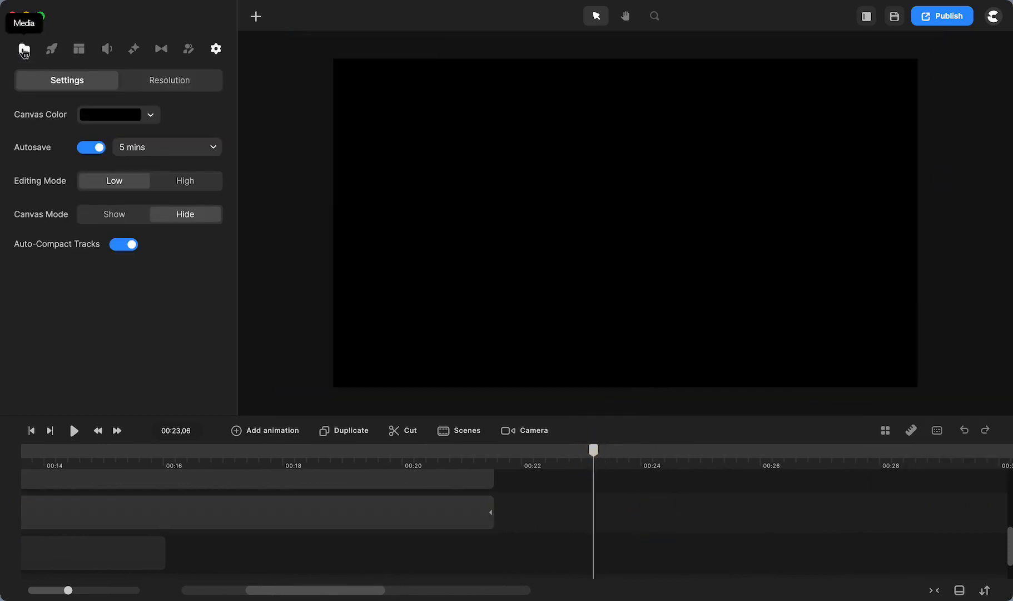
# Step: Add the lighthouse photo from My Media as a new clip starting around 23 seconds
pyautogui.click(23, 49)
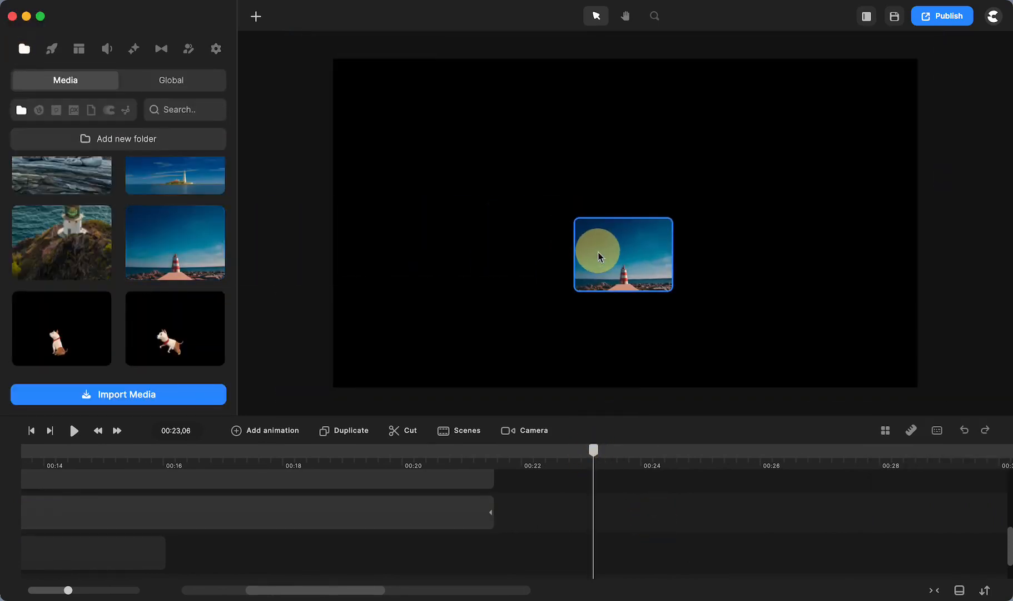
pyautogui.click(622, 254)
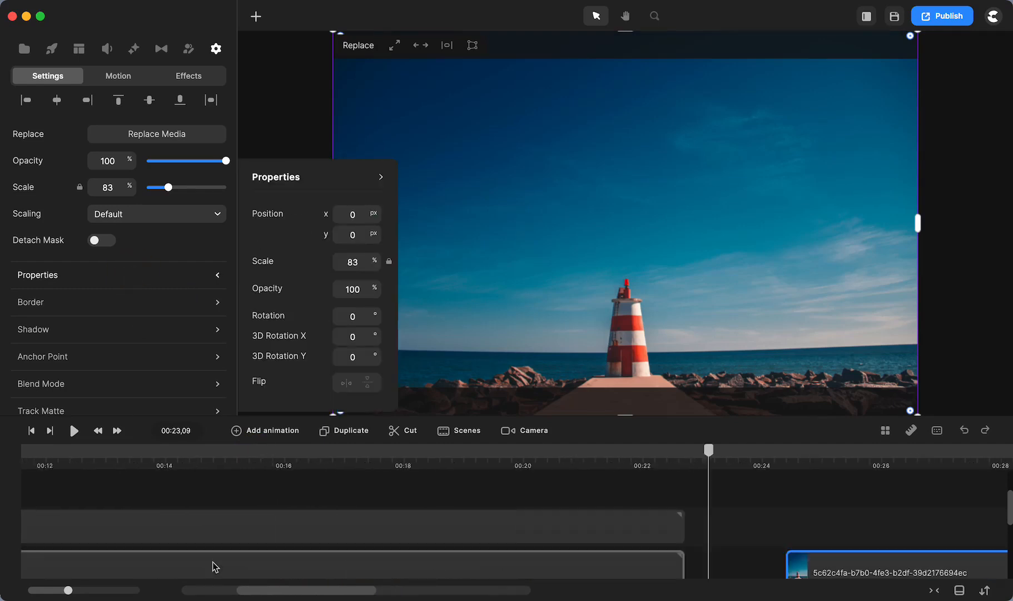
# Step: Read the first clip's values: 36° tilt and 92% scale at 0 s, flat and 90% at 6 s
pyautogui.hscroll(-3)
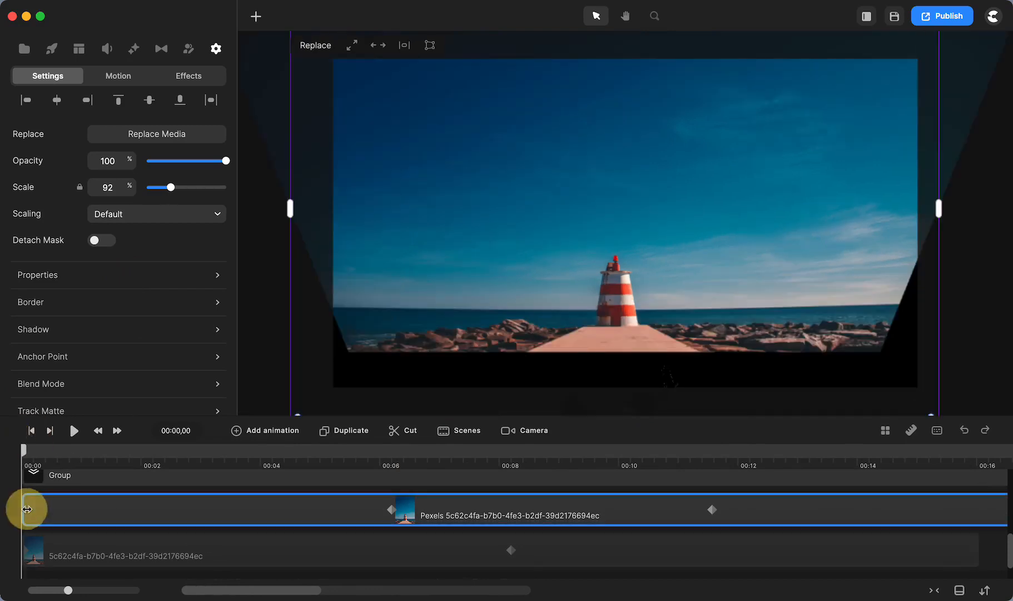
pyautogui.click(38, 273)
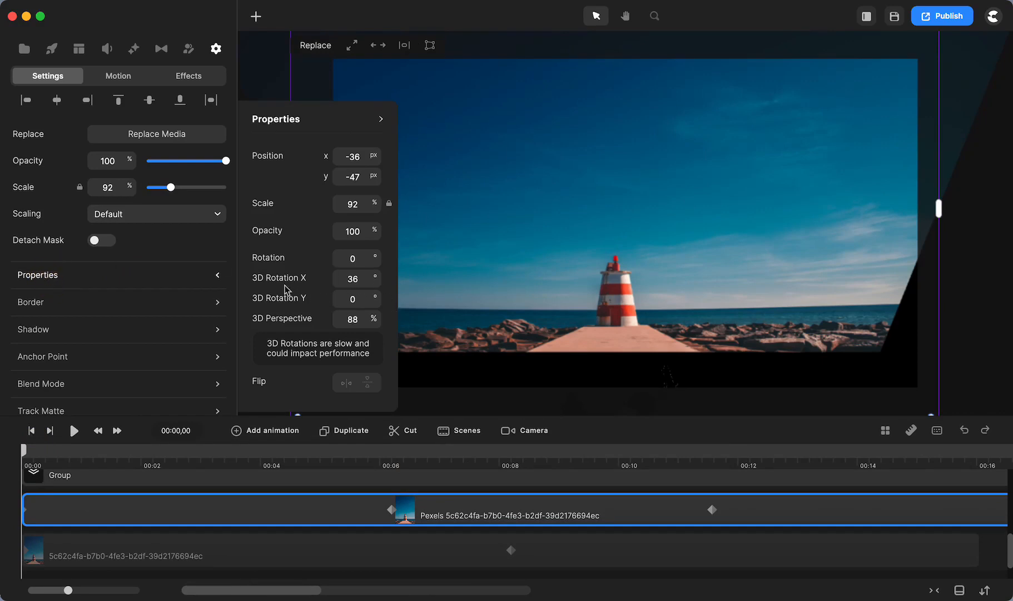
pyautogui.moveTo(305, 288)
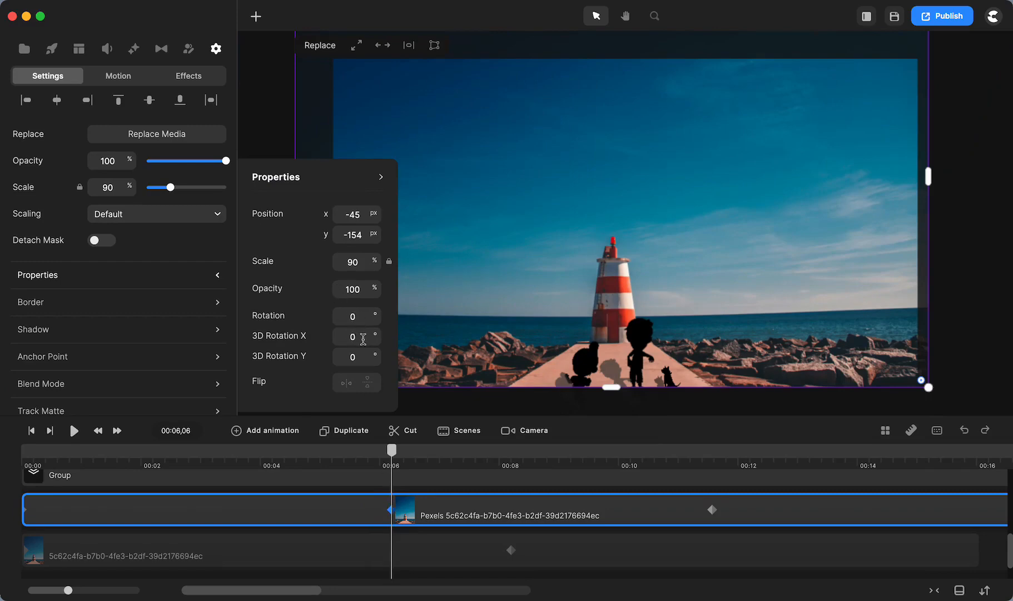
pyautogui.hscroll(3)
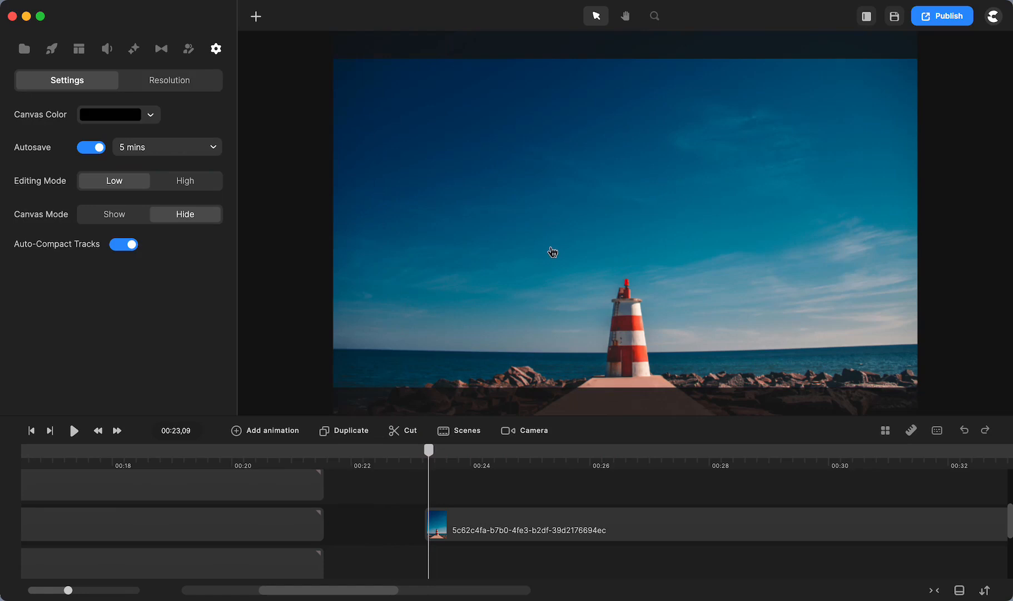
pyautogui.click(525, 430)
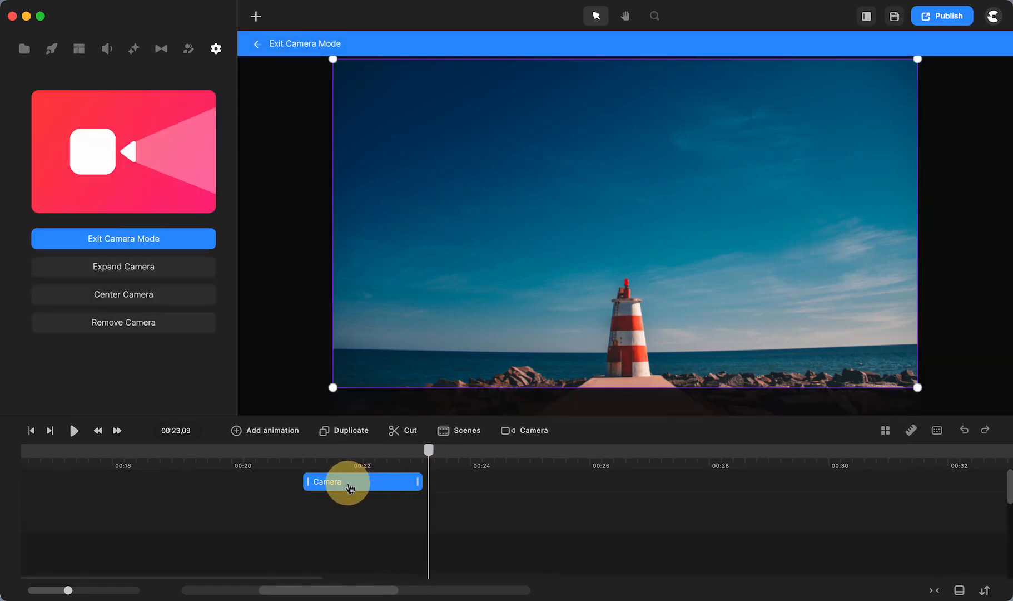
pyautogui.moveTo(425, 522)
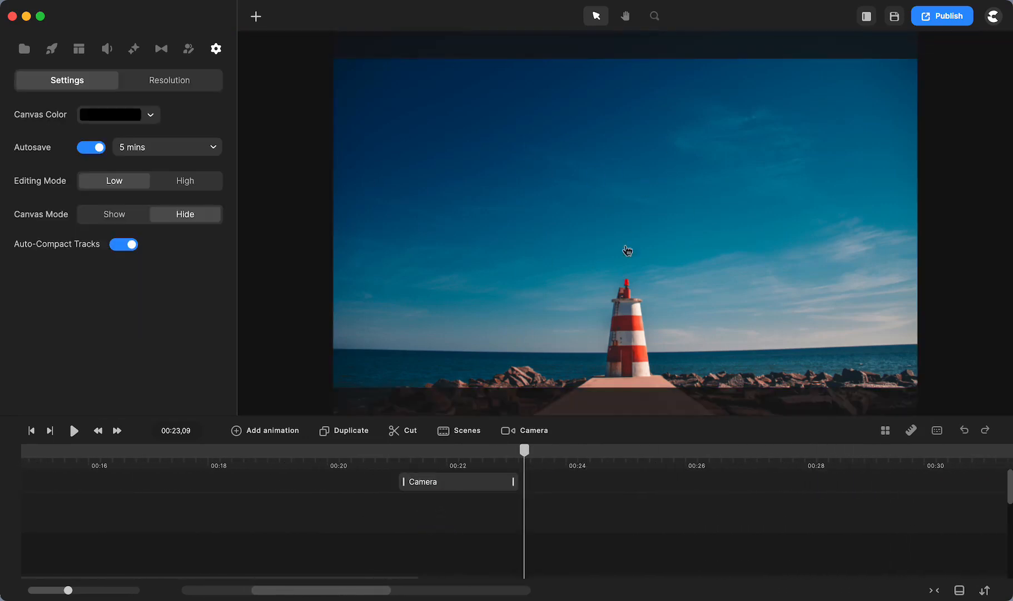
pyautogui.moveTo(457, 481)
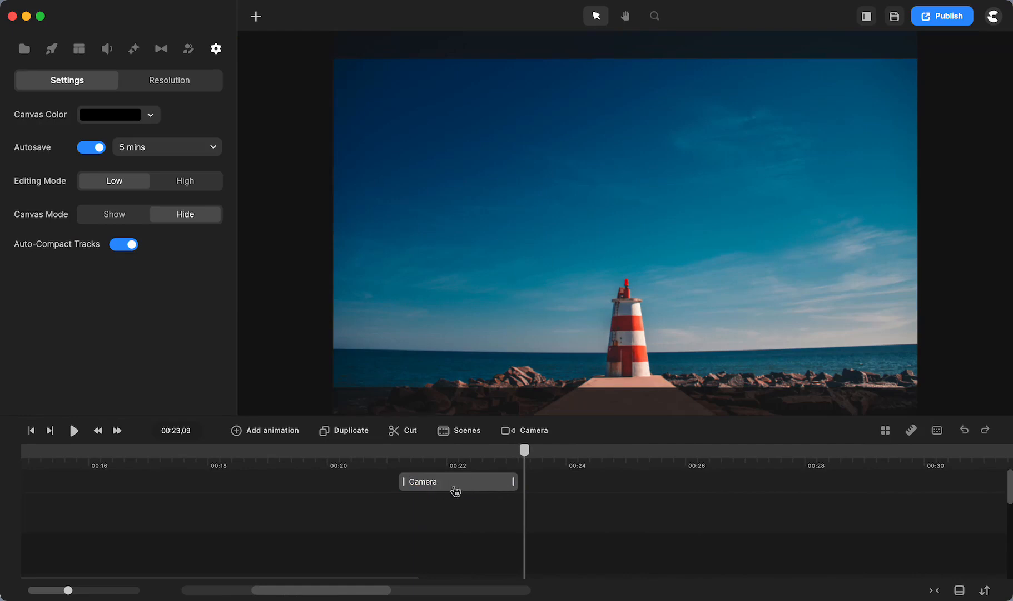
pyautogui.moveTo(509, 488)
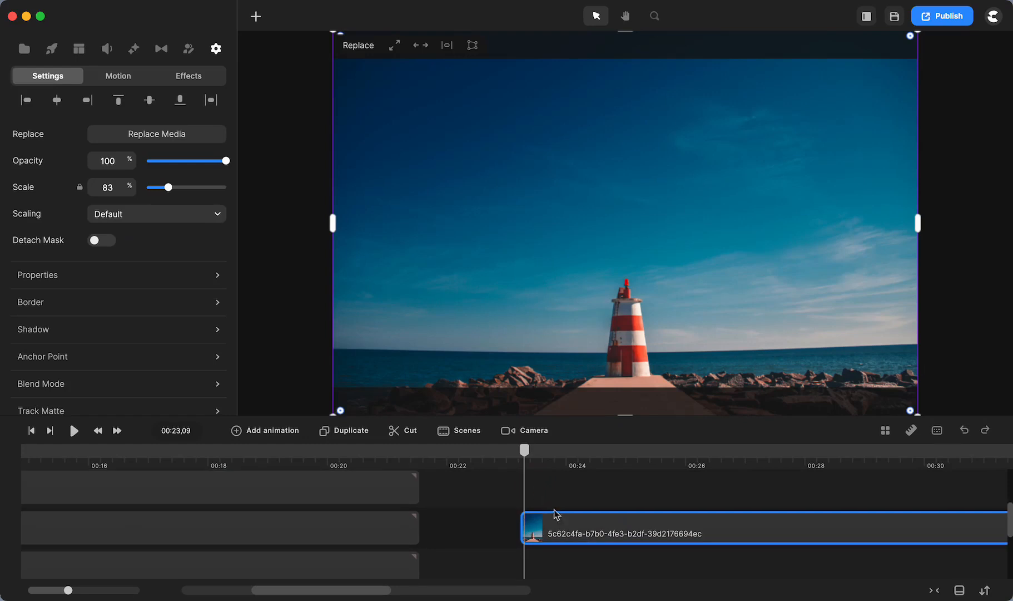
pyautogui.moveTo(398, 474)
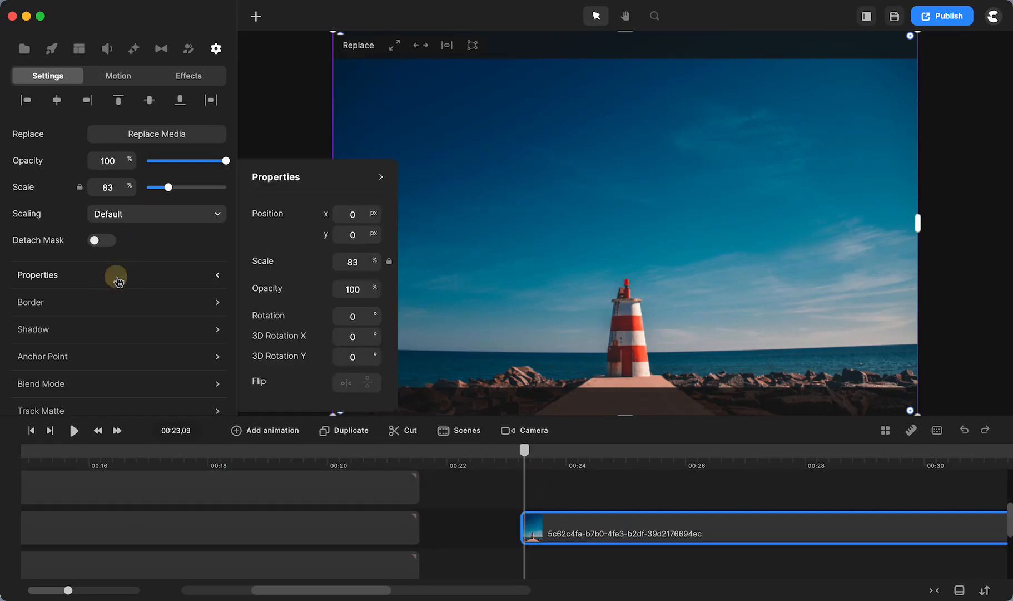
pyautogui.moveTo(375, 337)
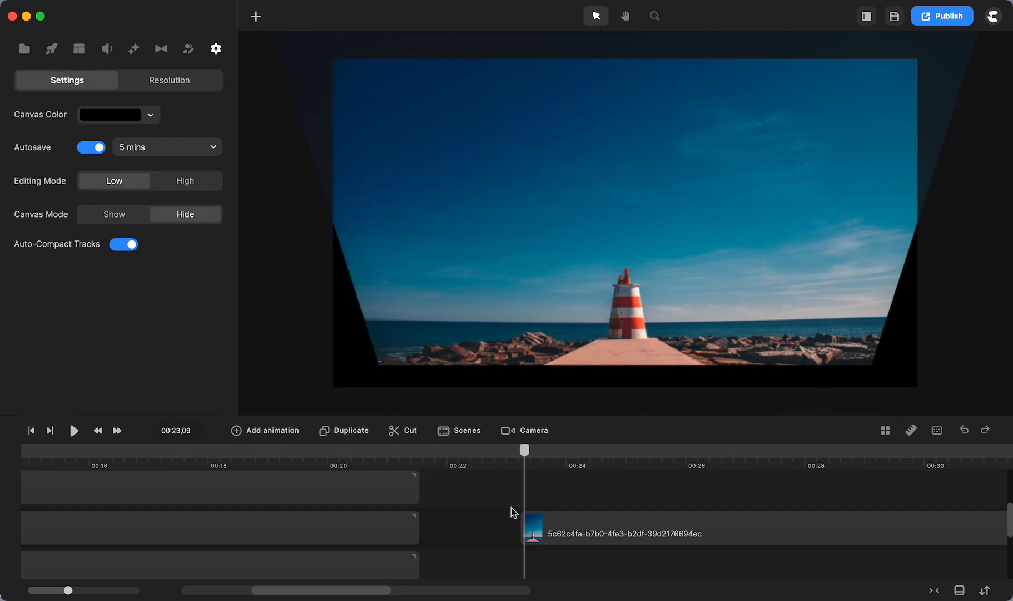
# Step: Reselect the tilted lighthouse photo clip so its layer settings show again
pyautogui.click(621, 532)
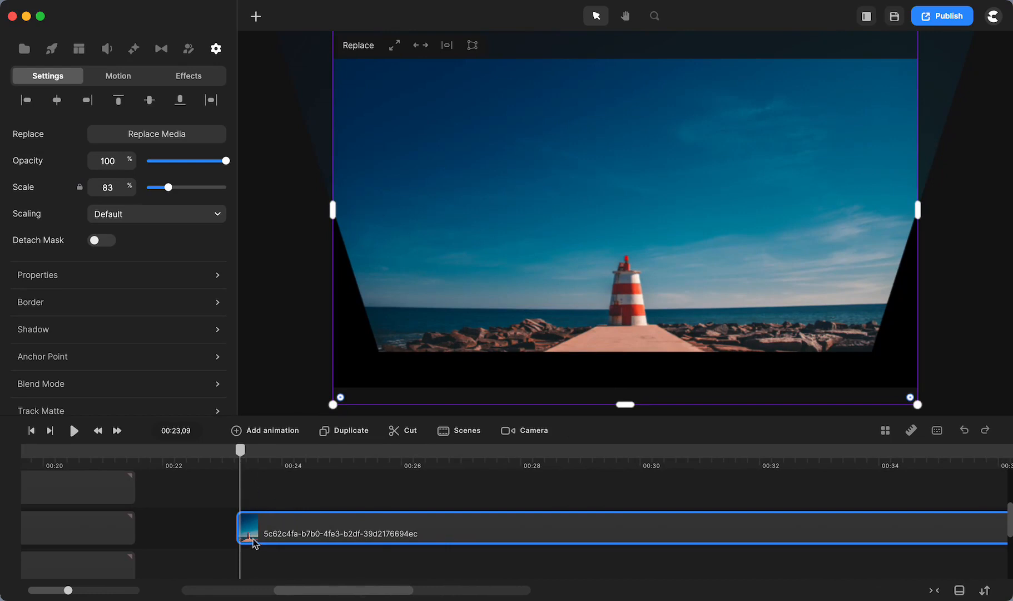
# Step: Add a keyframe to the photo at about 00:31 with Linear easing
pyautogui.click(270, 431)
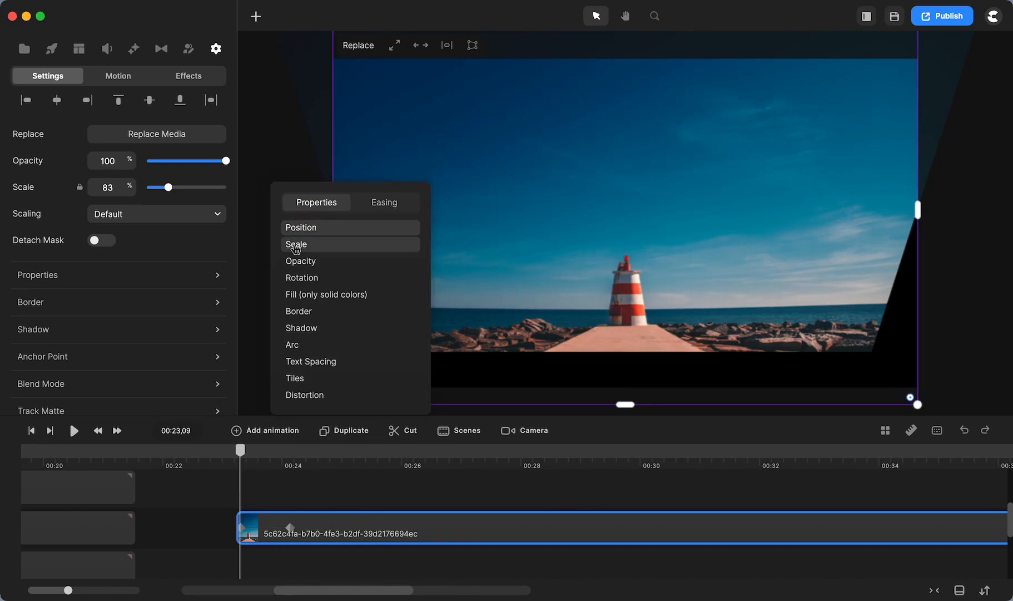
pyautogui.moveTo(302, 277)
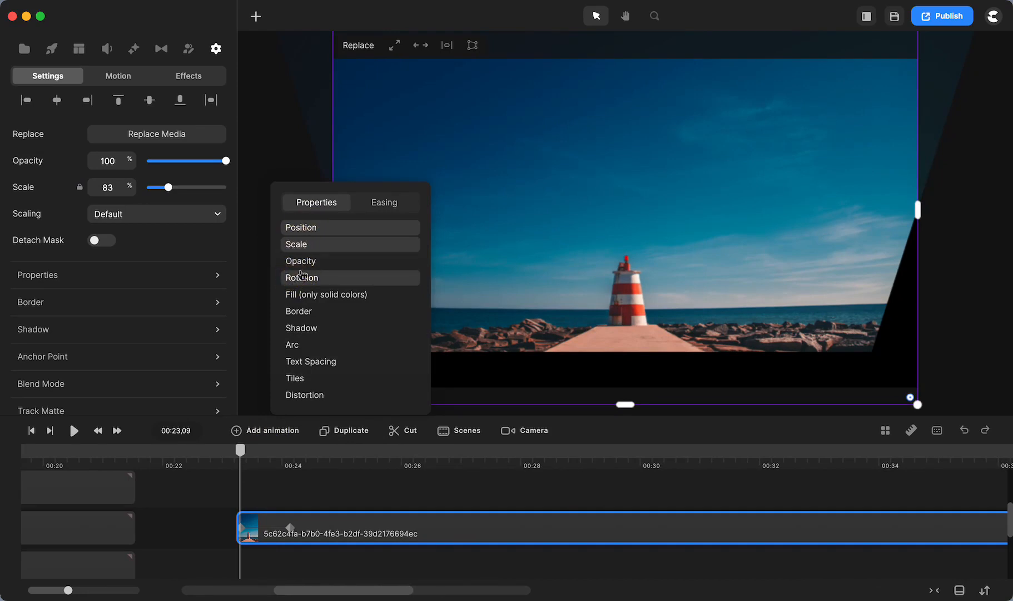
pyautogui.click(384, 205)
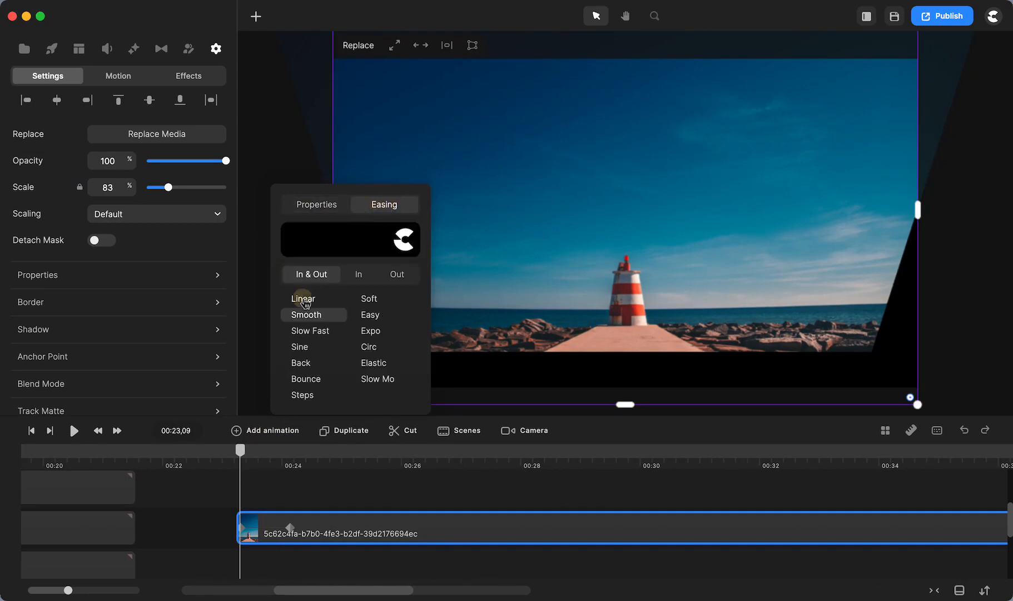
pyautogui.click(302, 298)
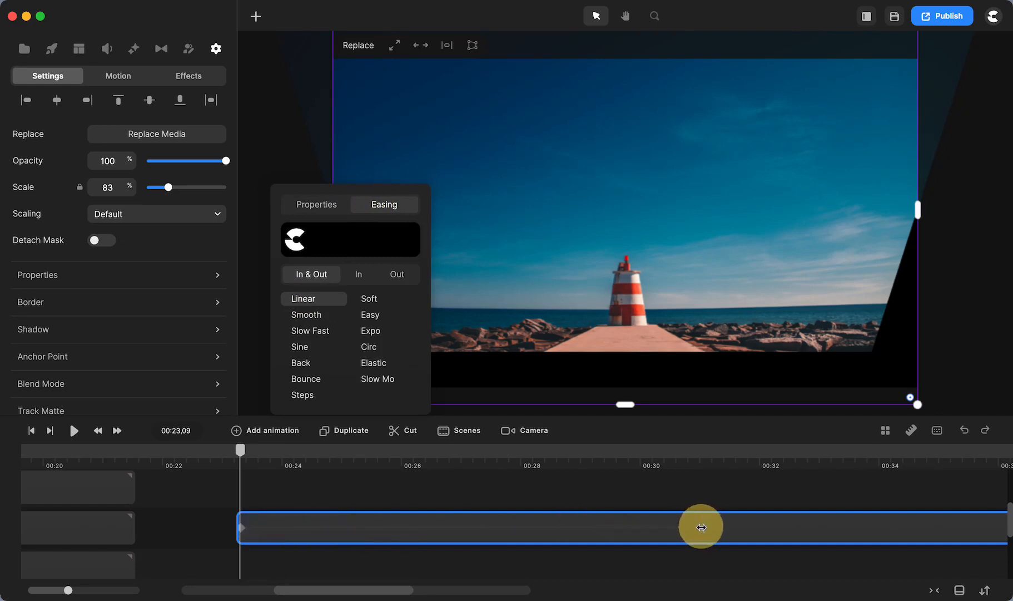
pyautogui.moveTo(712, 527)
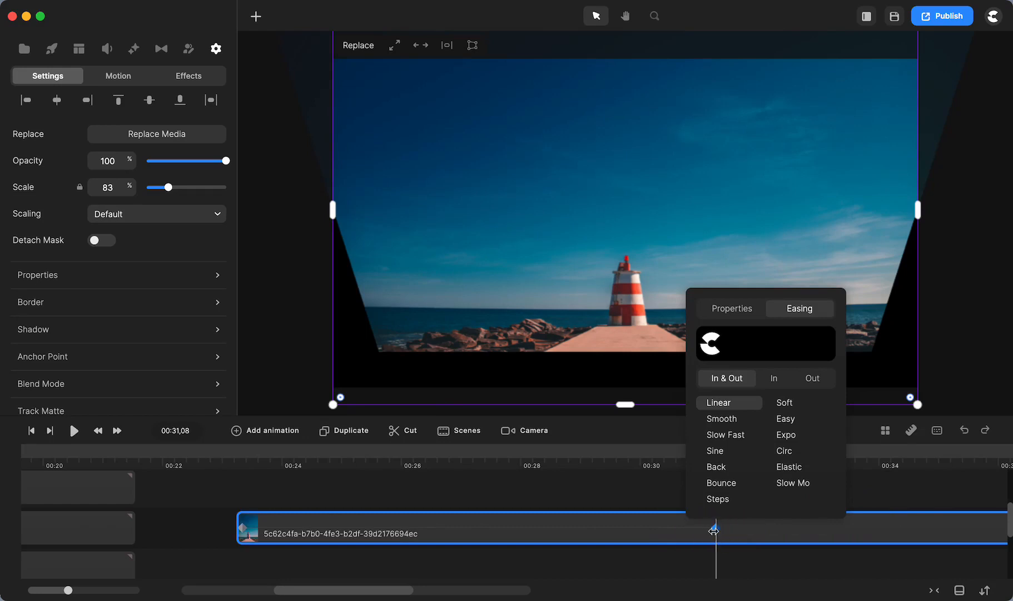
pyautogui.moveTo(99, 301)
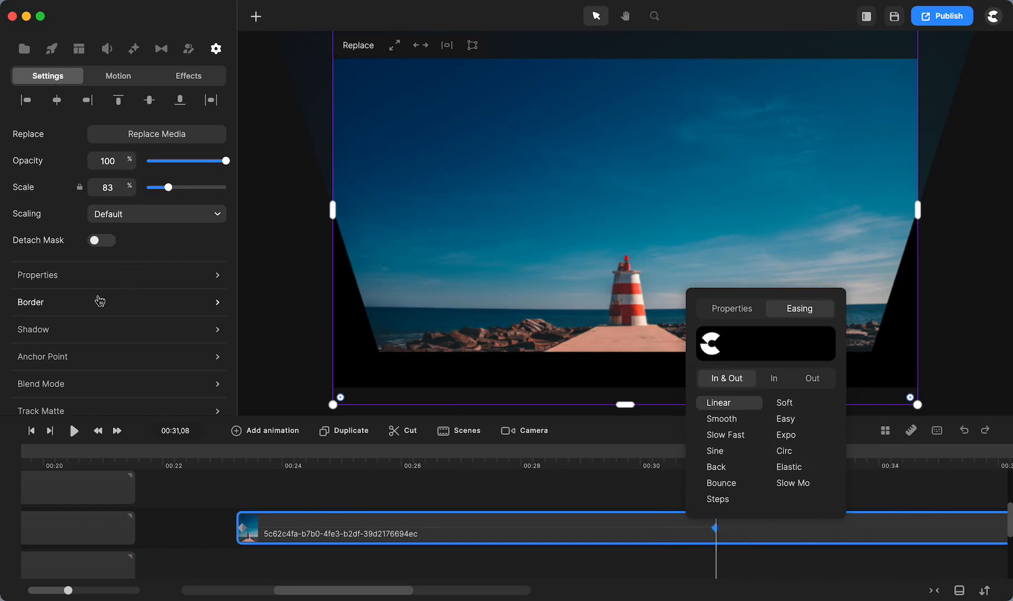
# Step: Set 3D Rotation X to 0 at the 31-second keyframe, then return to the clip start at 00:23
pyautogui.click(37, 273)
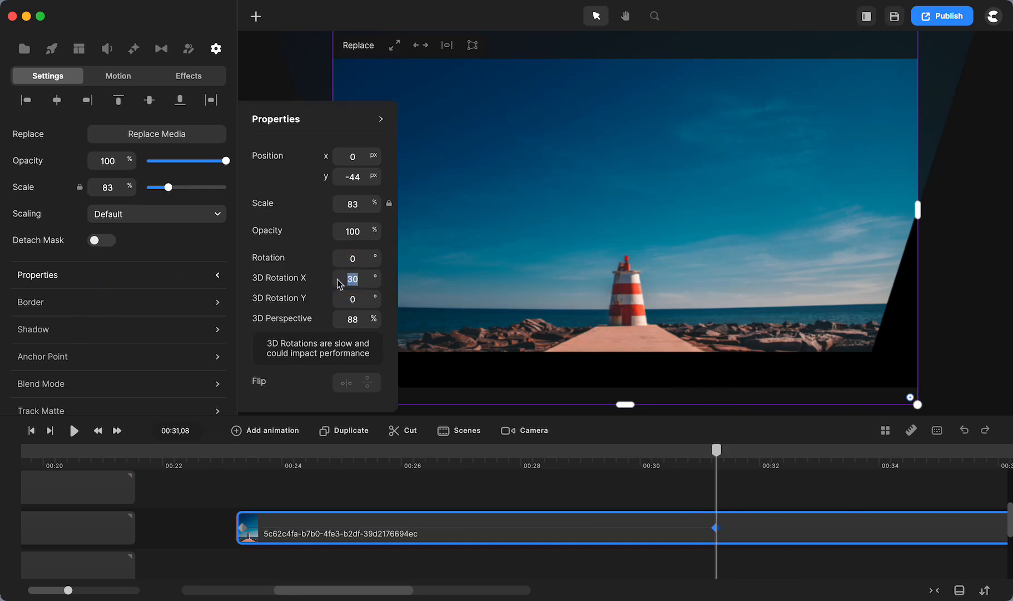
pyautogui.write('0')
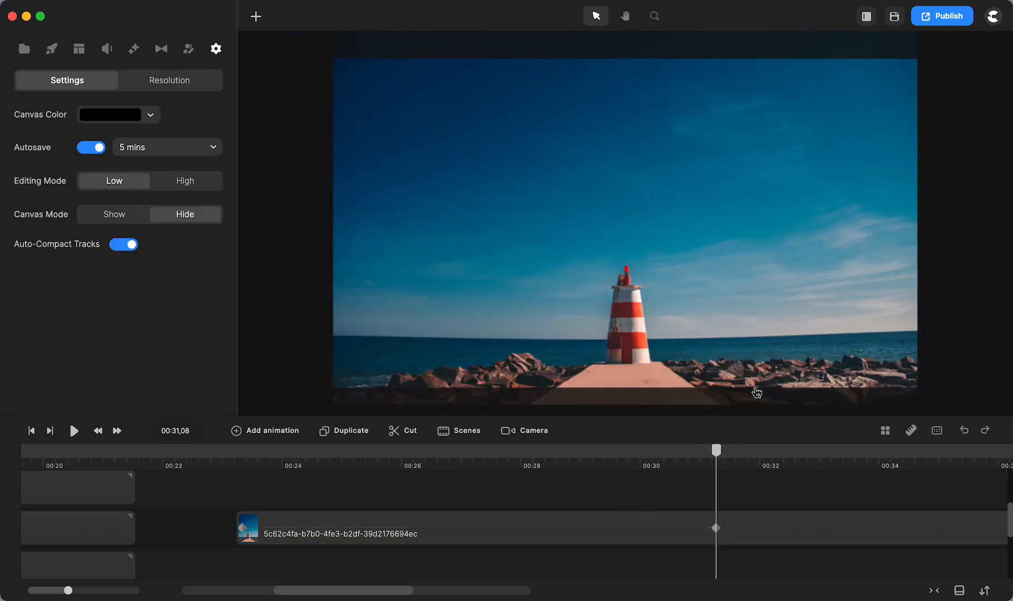
pyautogui.click(452, 533)
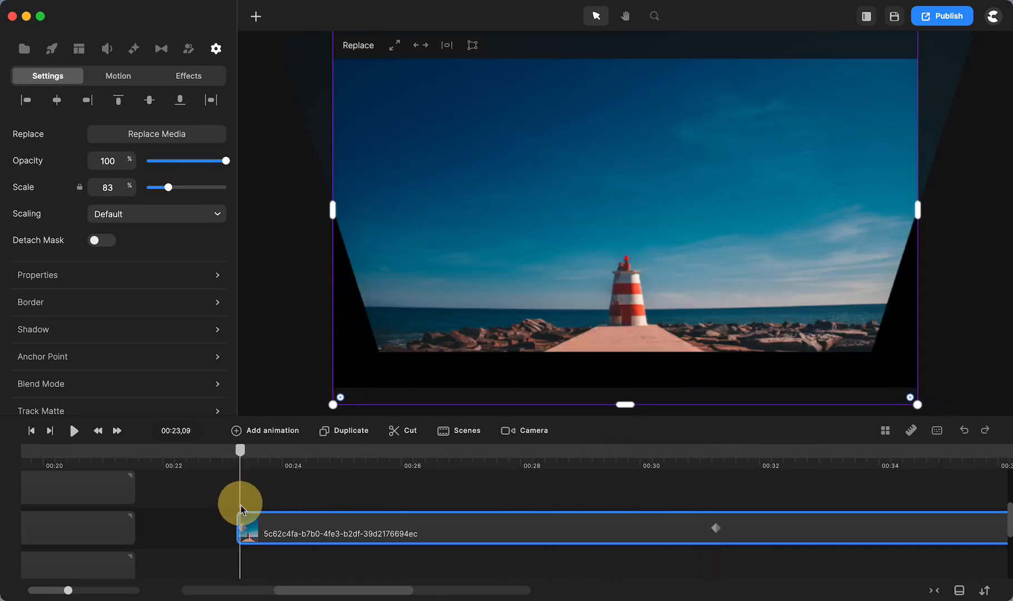
# Step: Preview the tilt animation between the two keyframes
pyautogui.click(73, 431)
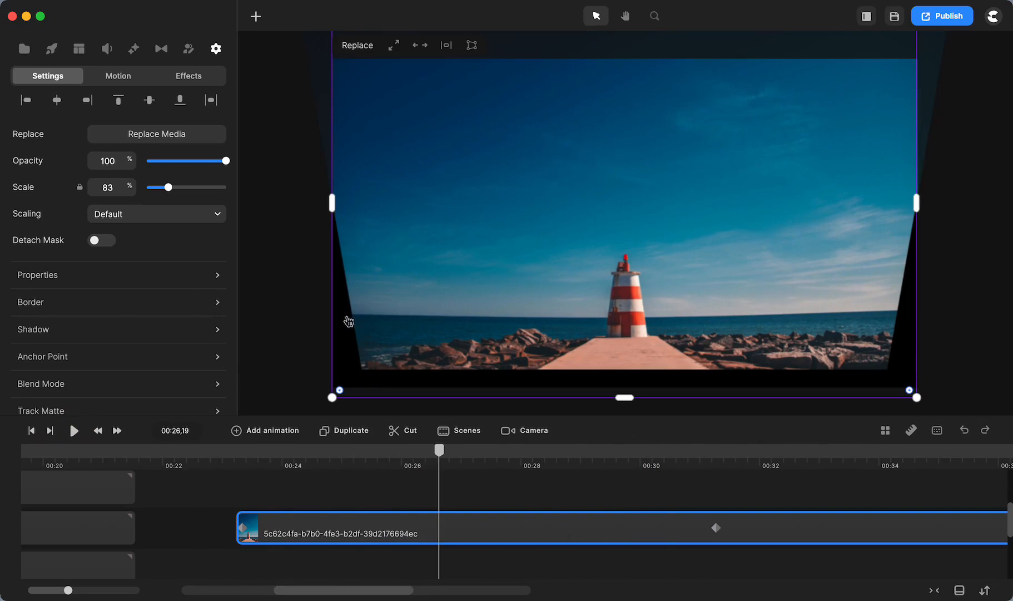
pyautogui.moveTo(359, 407)
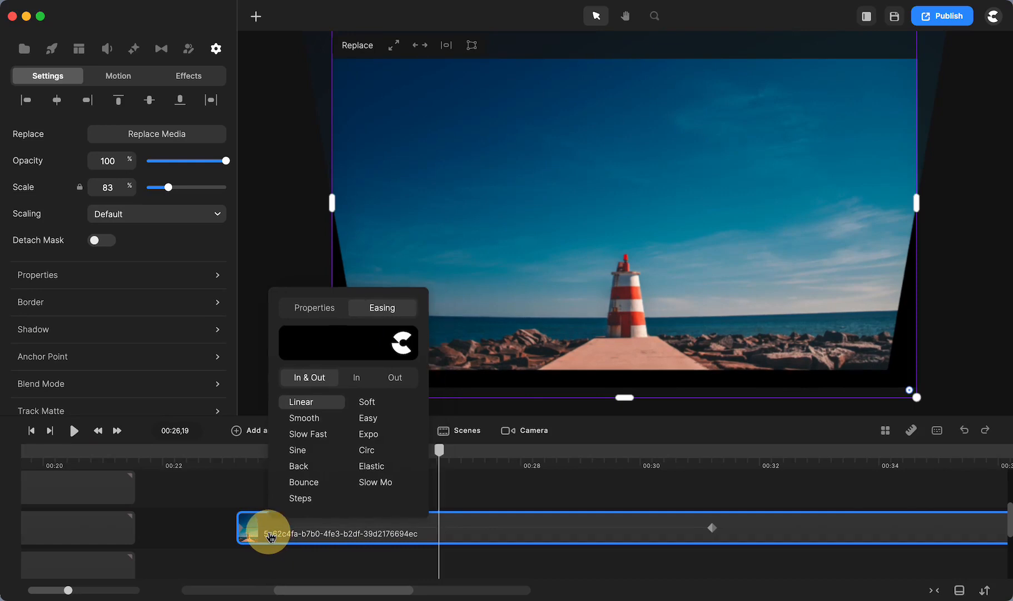
pyautogui.moveTo(249, 536)
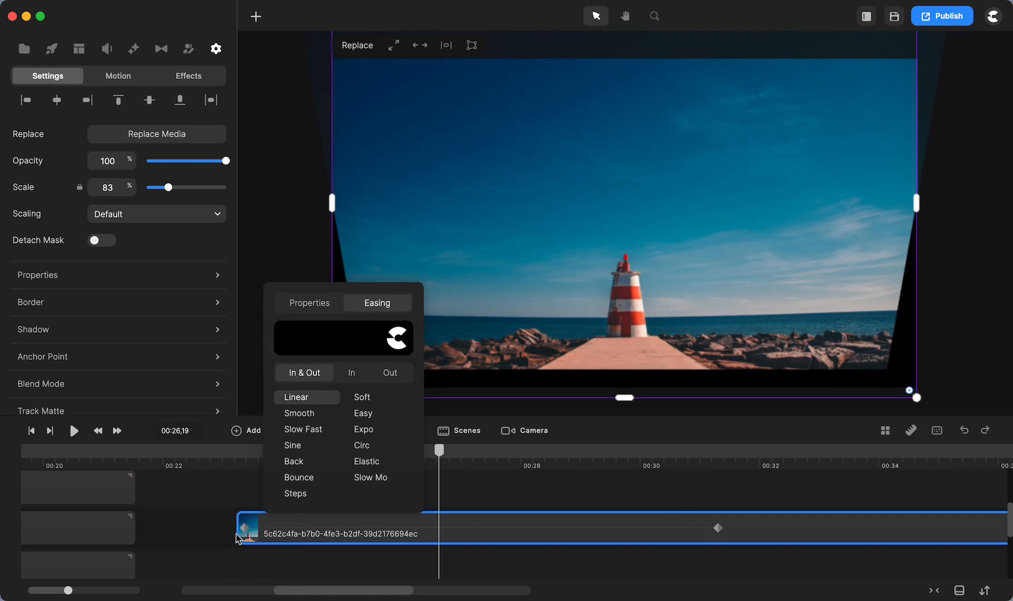
pyautogui.moveTo(240, 531)
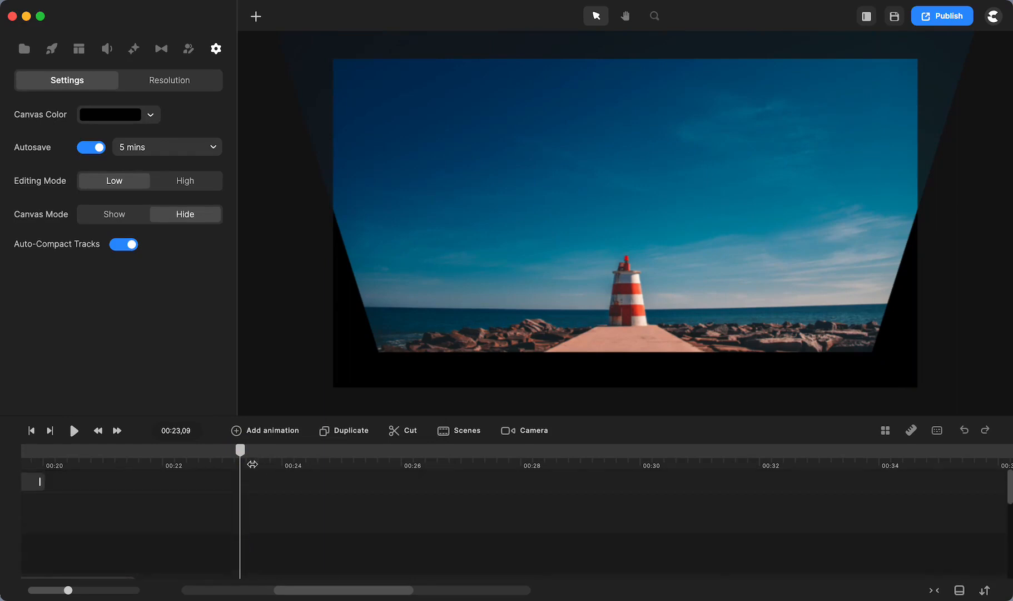
pyautogui.moveTo(260, 488)
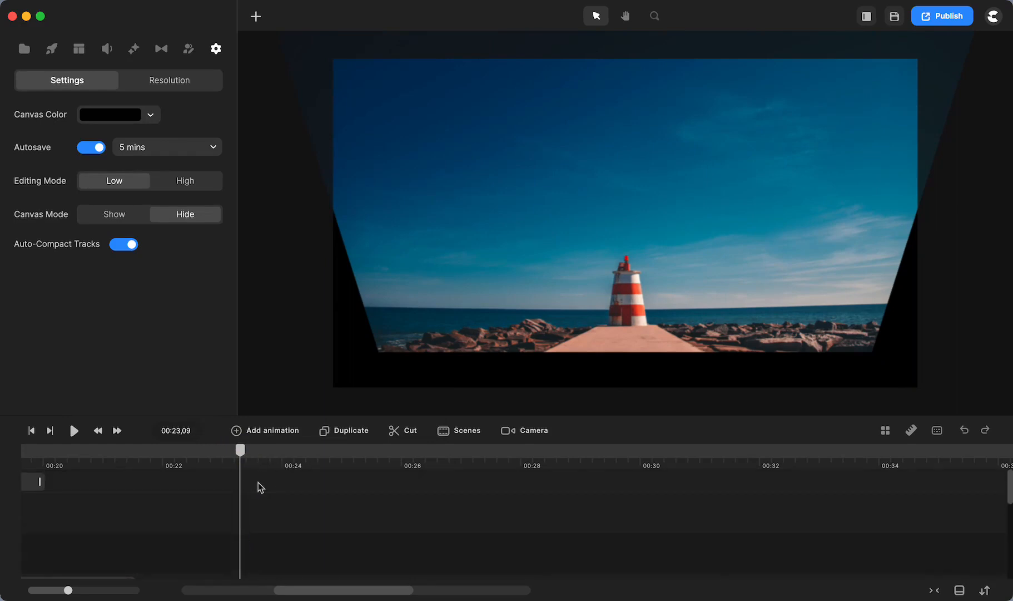
pyautogui.moveTo(265, 490)
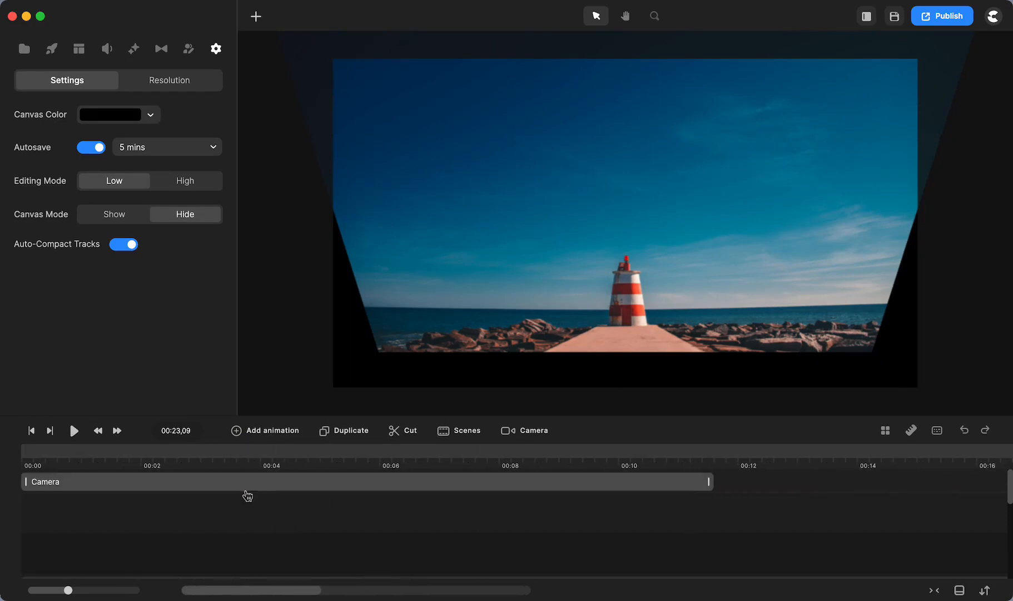
pyautogui.moveTo(73, 491)
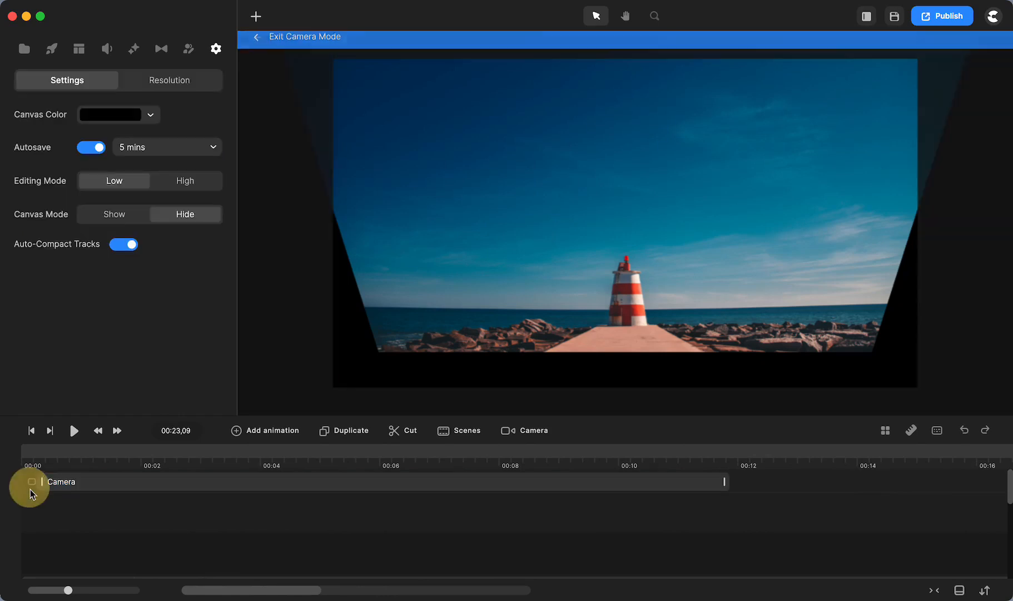
# Step: Select the camera layer and bring up the components list of the effects library
pyautogui.click(302, 37)
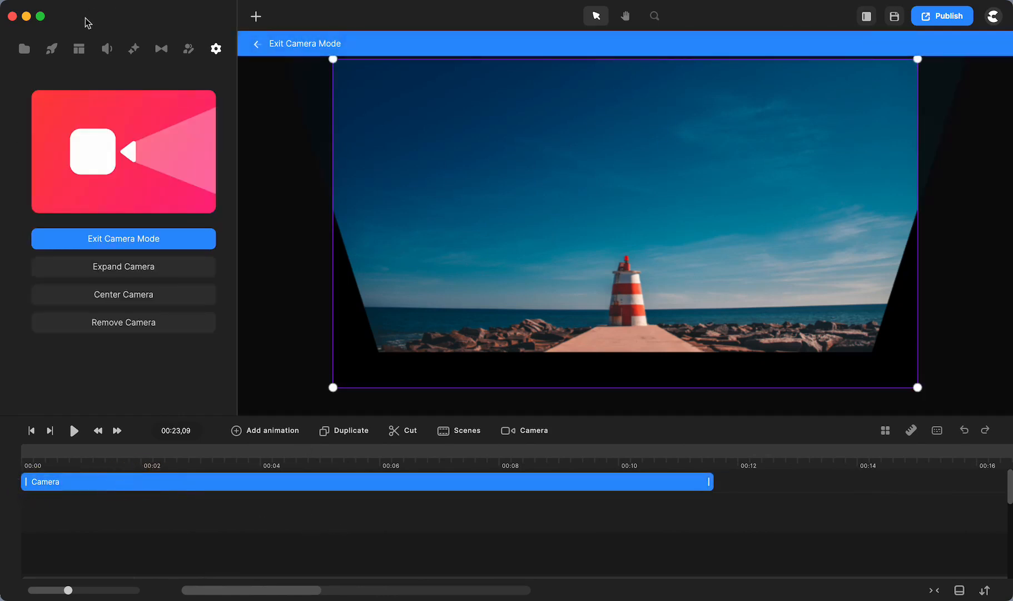
pyautogui.hscroll(3)
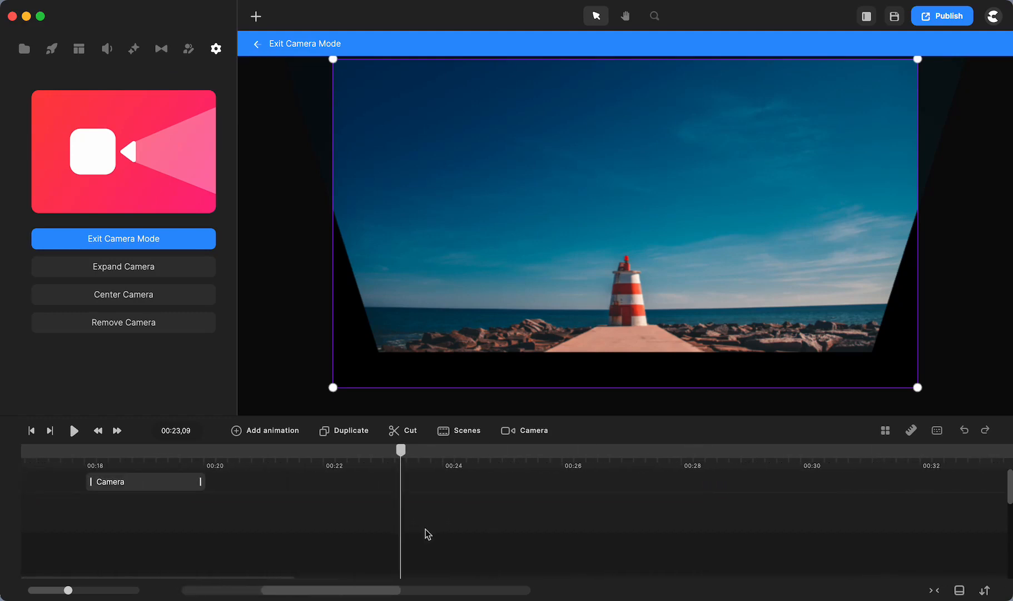
pyautogui.moveTo(132, 49)
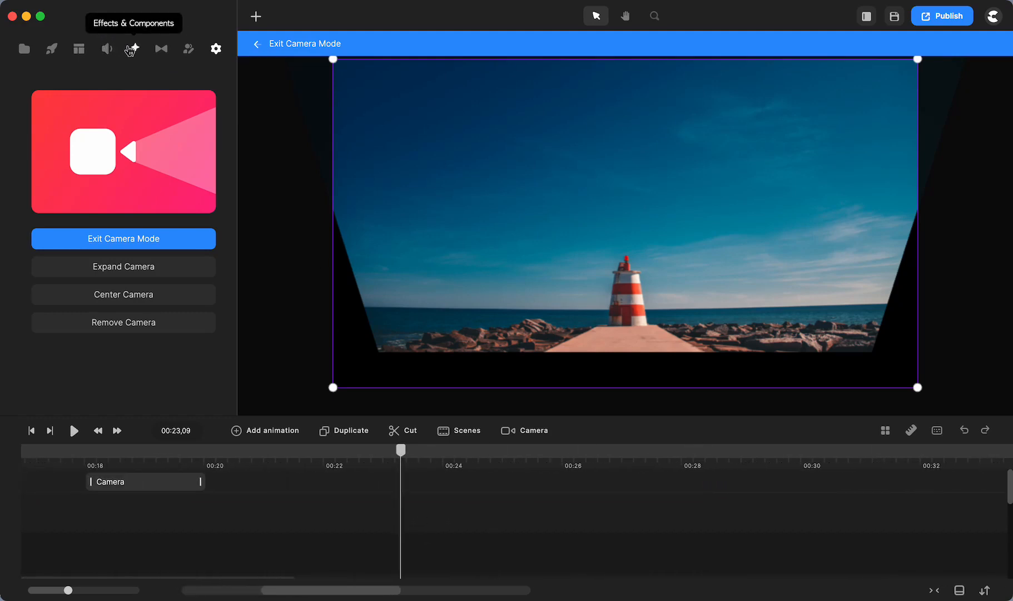
pyautogui.click(133, 49)
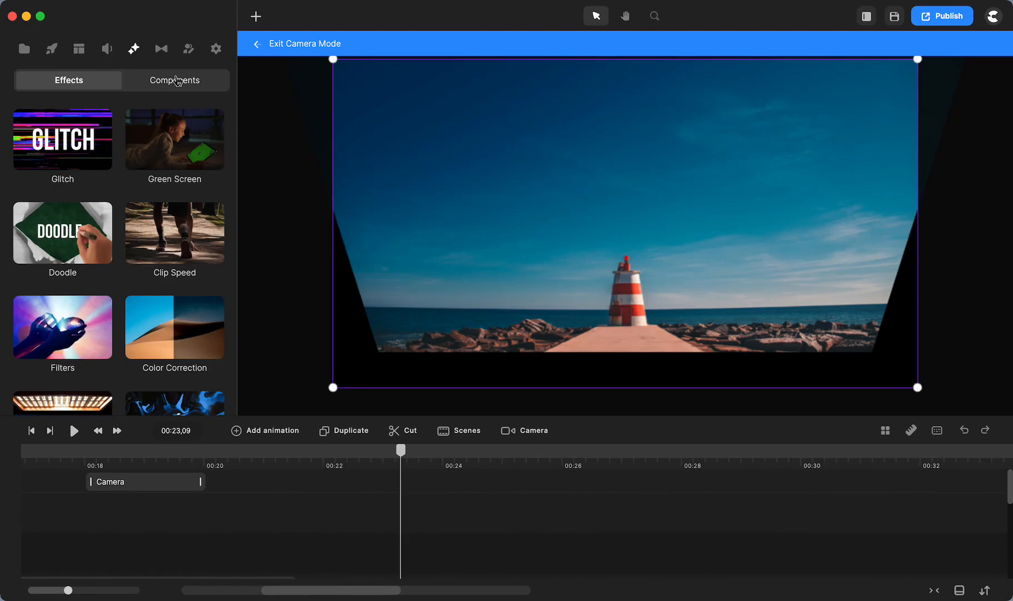
pyautogui.click(174, 80)
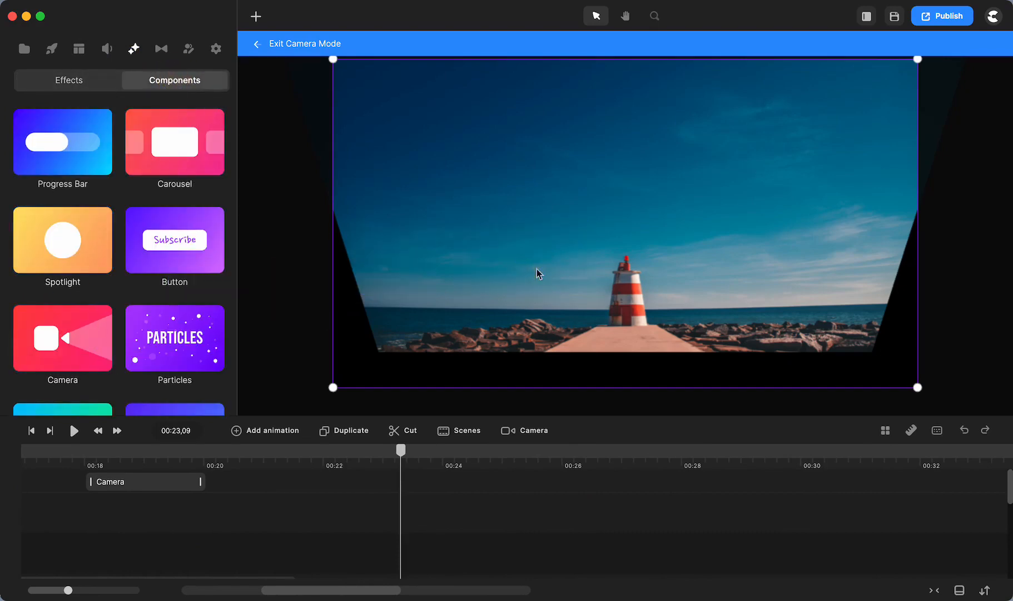
pyautogui.moveTo(472, 514)
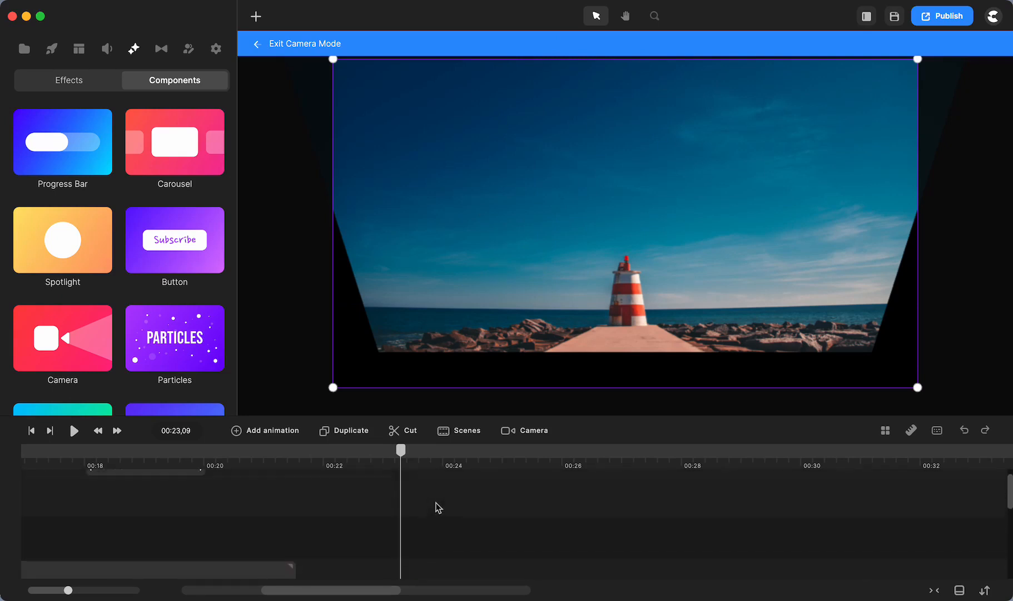
pyautogui.click(895, 15)
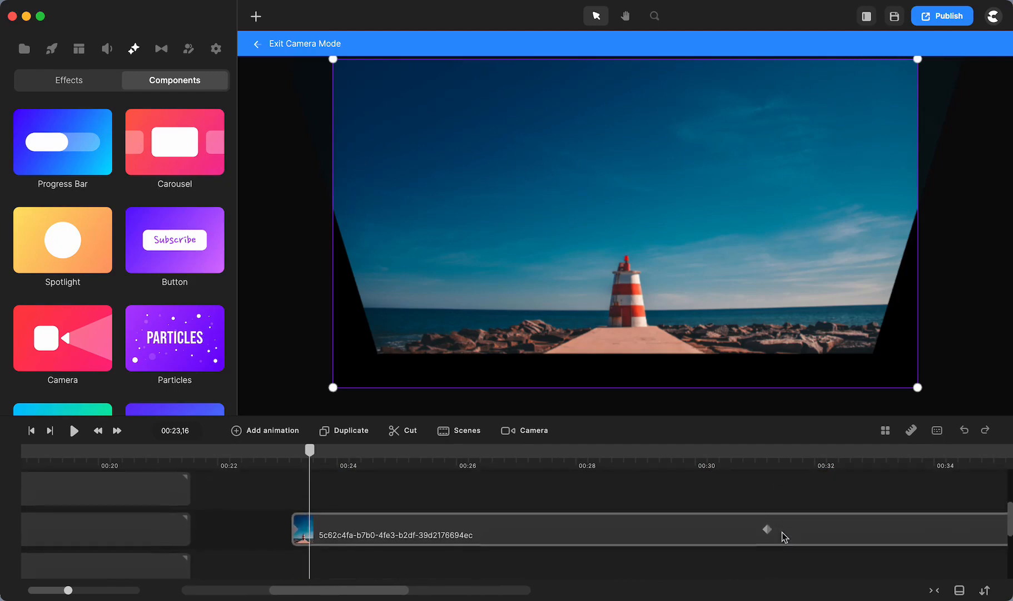
# Step: Give the camera zoom animation near 31 seconds a new easing curve from its right-click menu
pyautogui.click(215, 49)
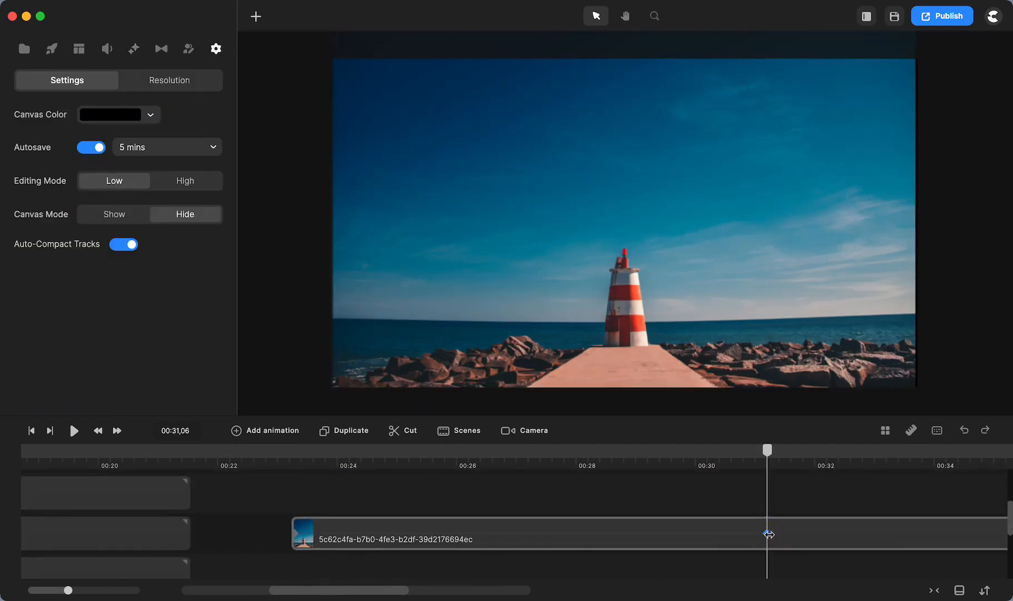
pyautogui.click(531, 430)
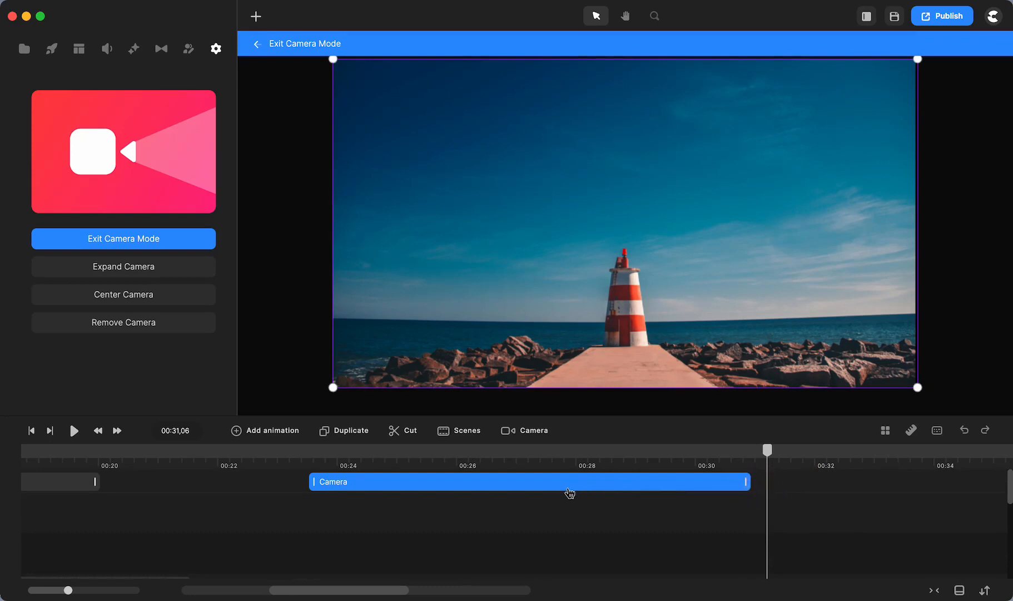
pyautogui.rightClick(565, 481)
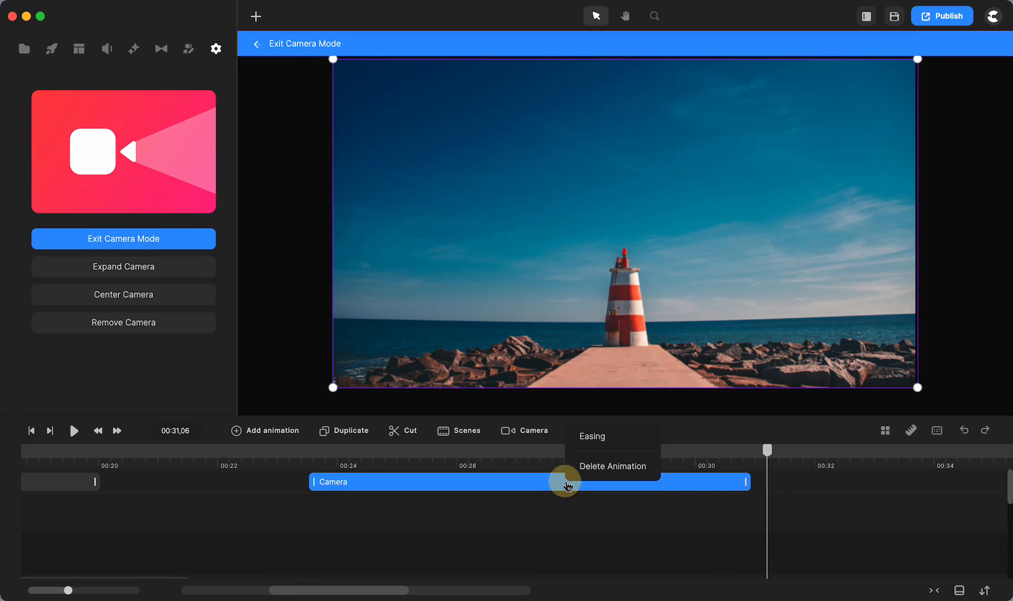
pyautogui.moveTo(566, 481)
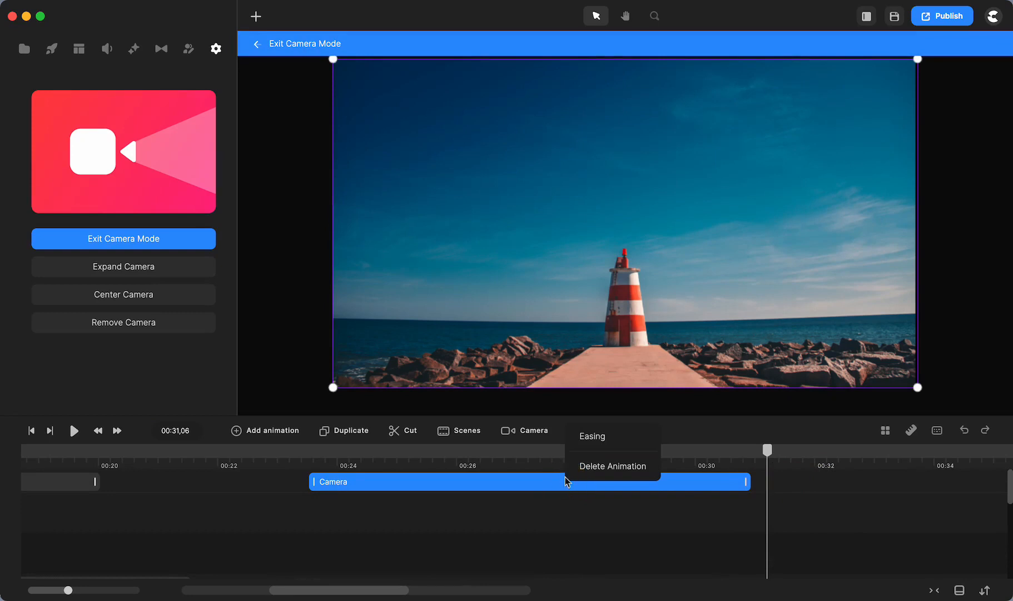
pyautogui.moveTo(597, 436)
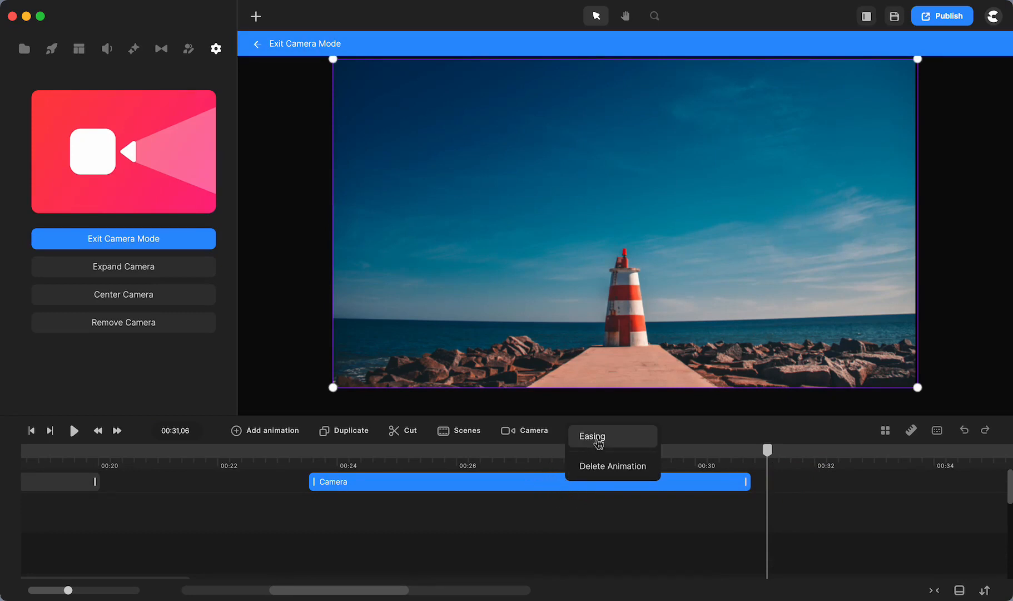
pyautogui.click(591, 436)
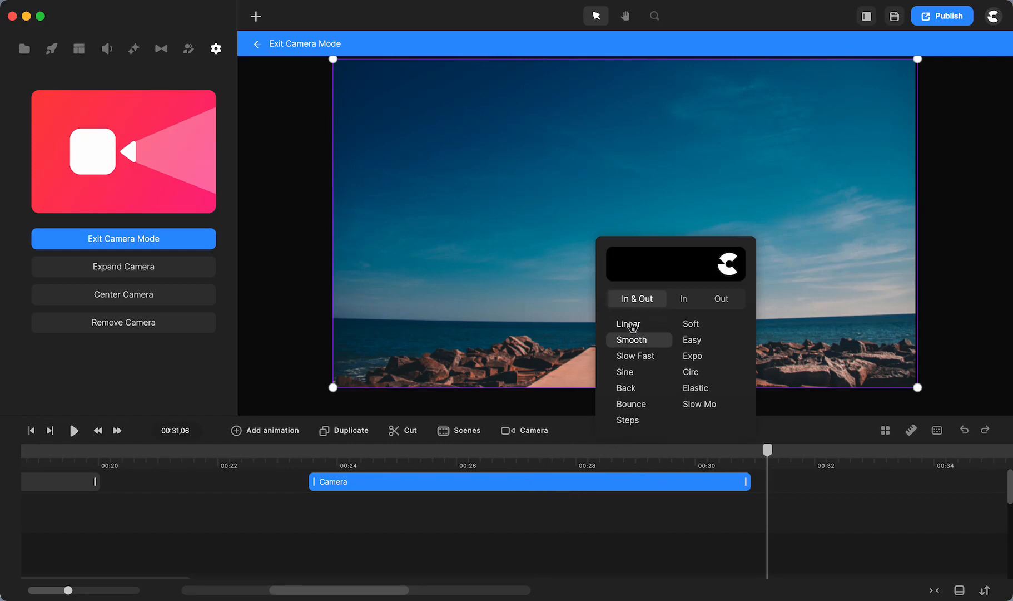
pyautogui.click(627, 324)
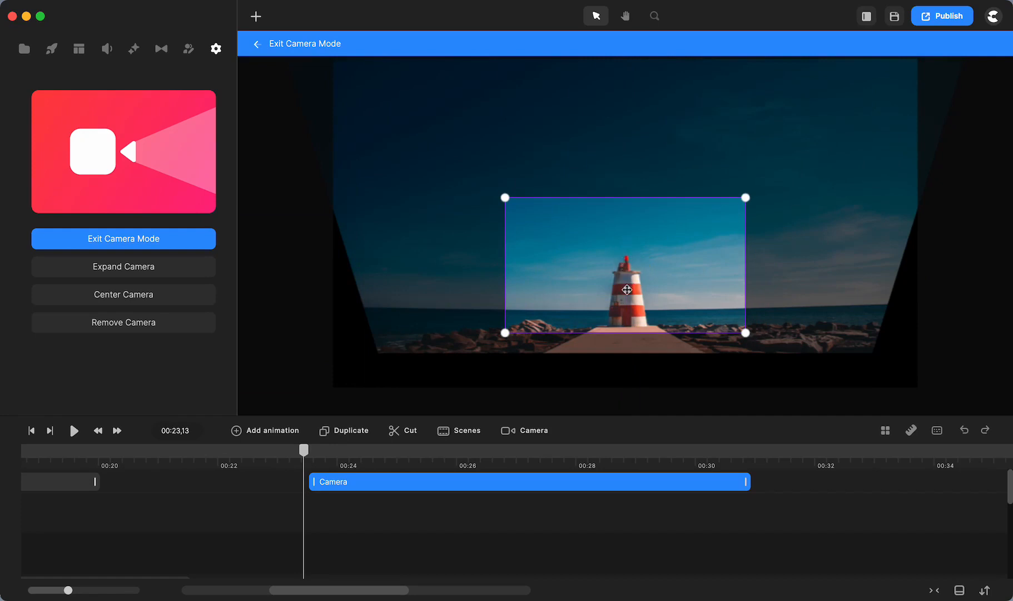
pyautogui.moveTo(524, 528)
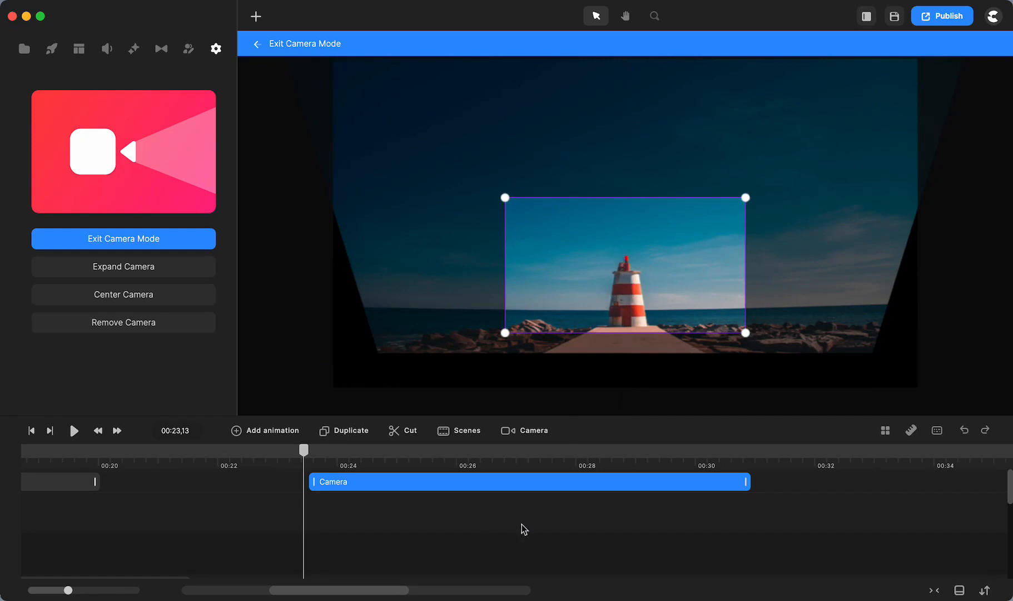
pyautogui.moveTo(779, 455)
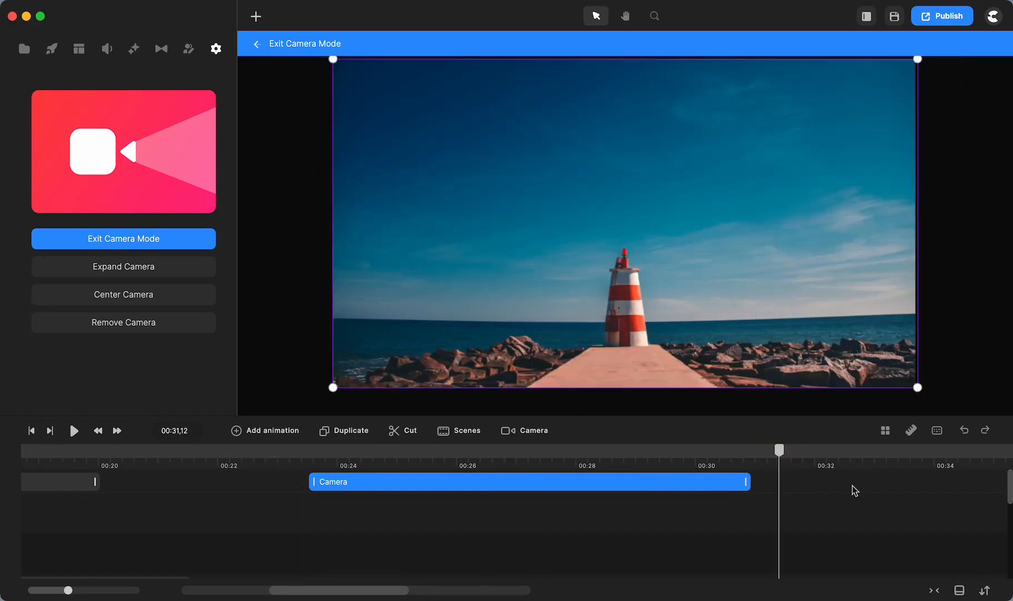
pyautogui.moveTo(317, 317)
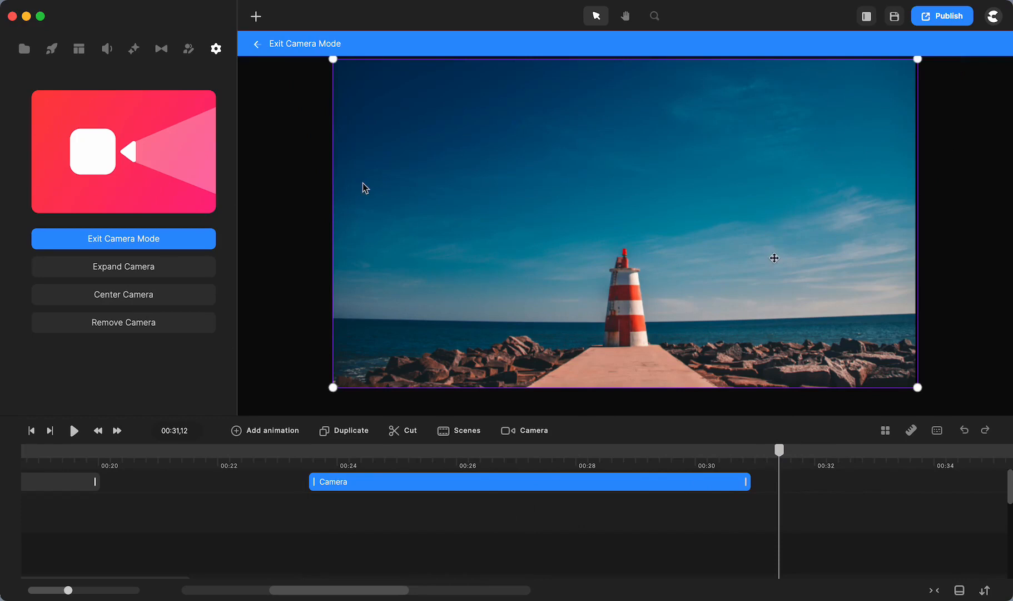
pyautogui.moveTo(123, 266)
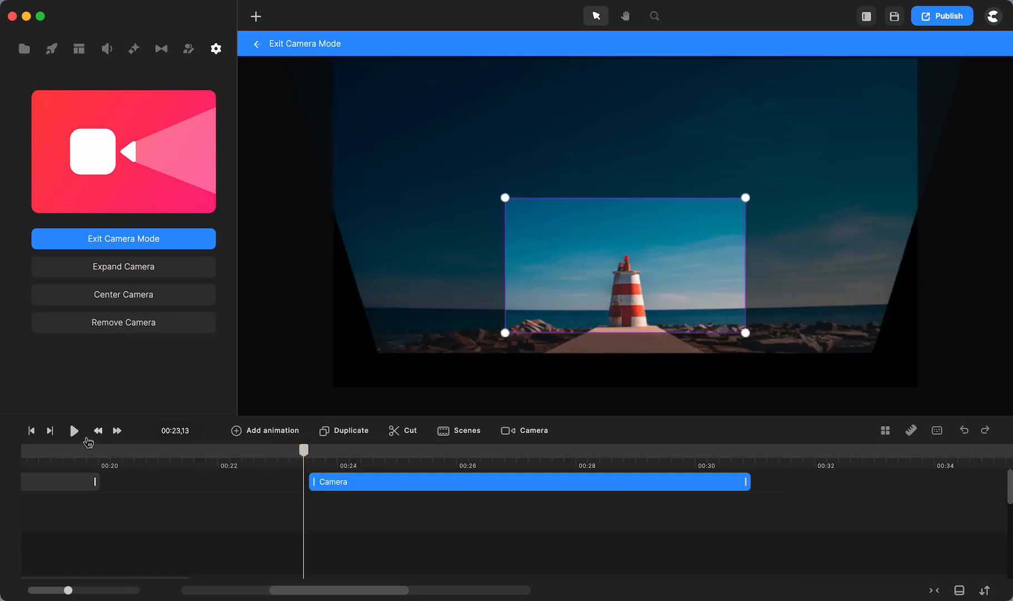
pyautogui.click(73, 430)
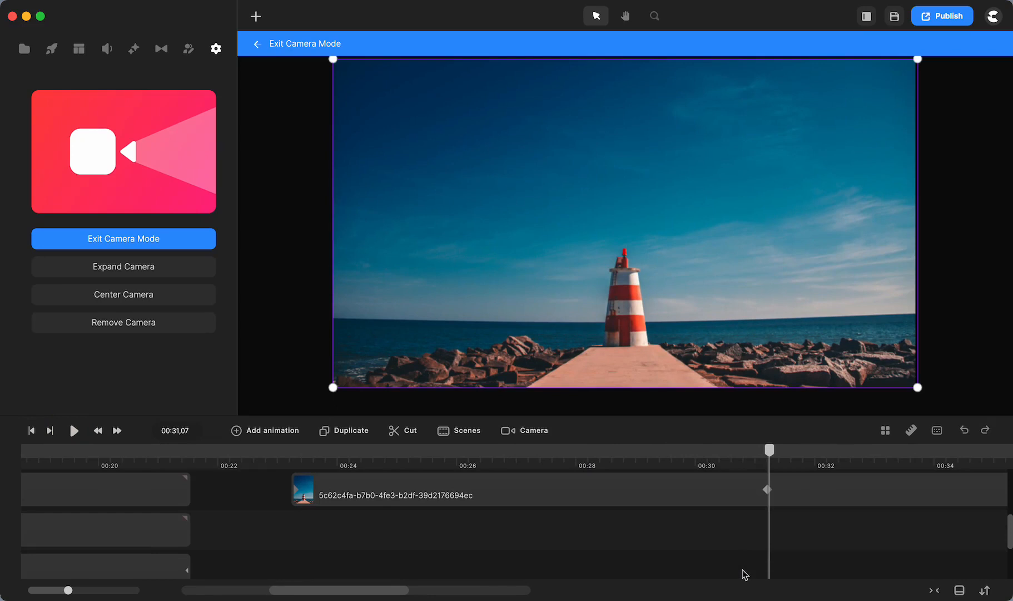
# Step: Add a Linear Scale and Rotation animation to the photo from 31 to 37 s, ending at −30° 3D X rotation
pyautogui.click(215, 49)
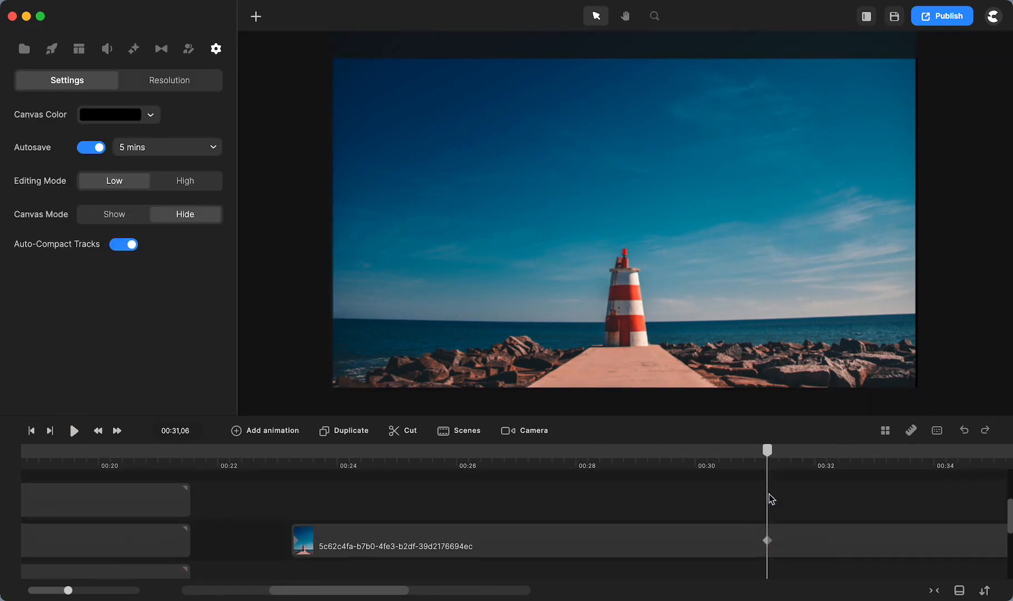
pyautogui.moveTo(676, 504)
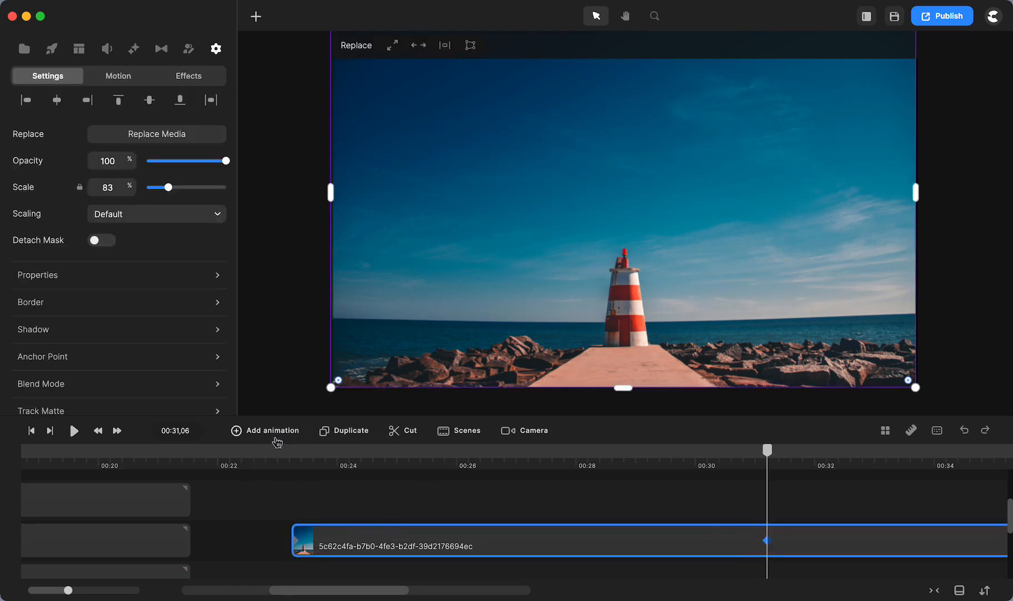
pyautogui.click(265, 430)
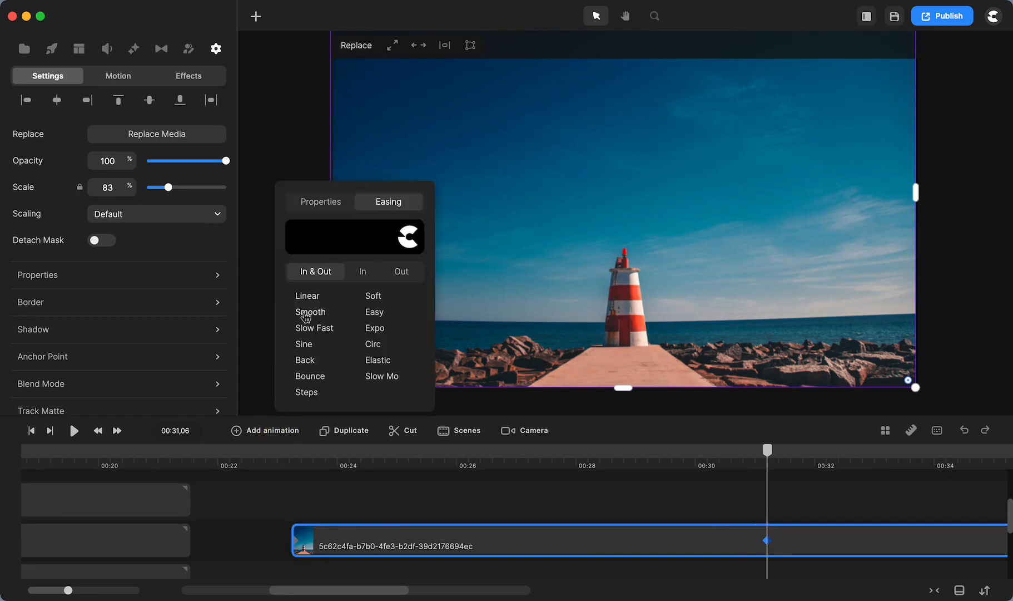
pyautogui.click(307, 296)
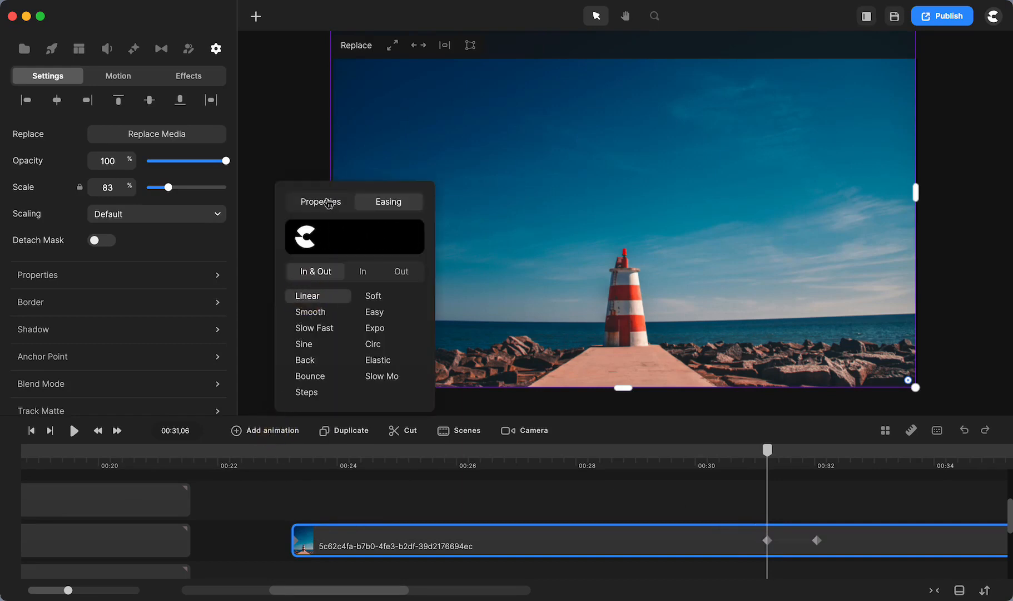
pyautogui.click(321, 202)
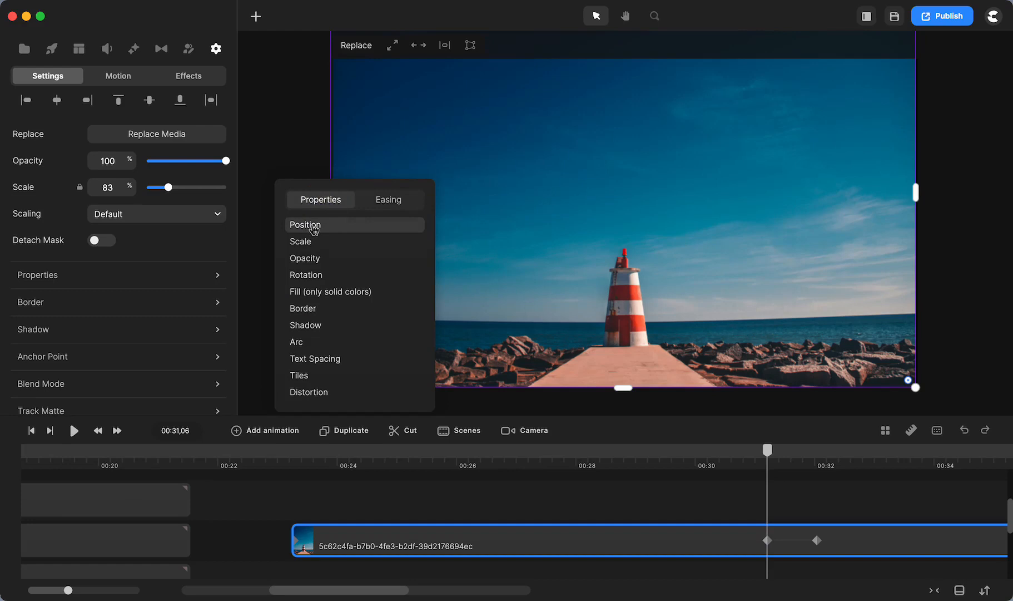
pyautogui.moveTo(318, 242)
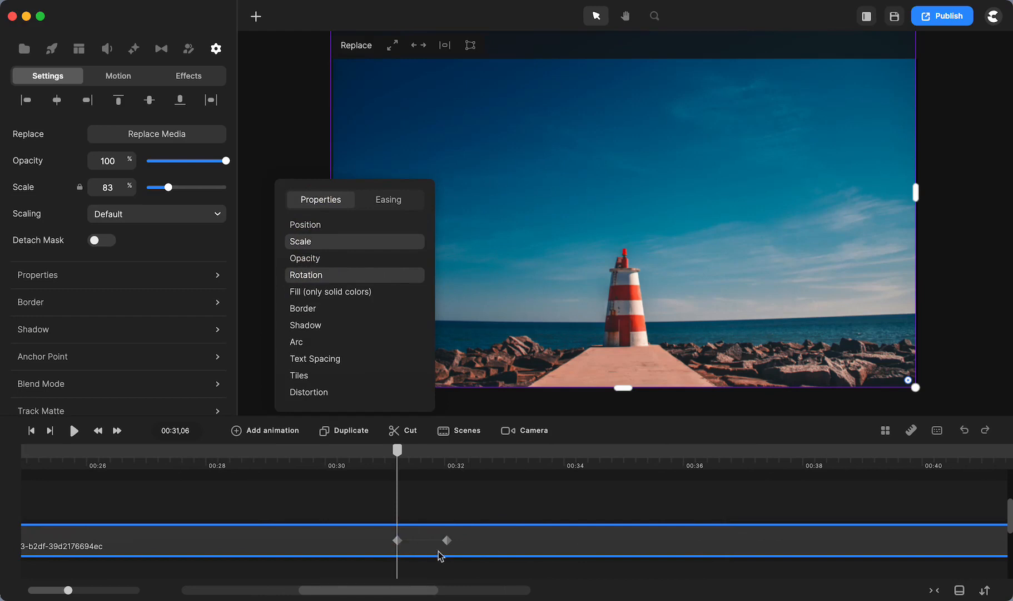
pyautogui.moveTo(154, 283)
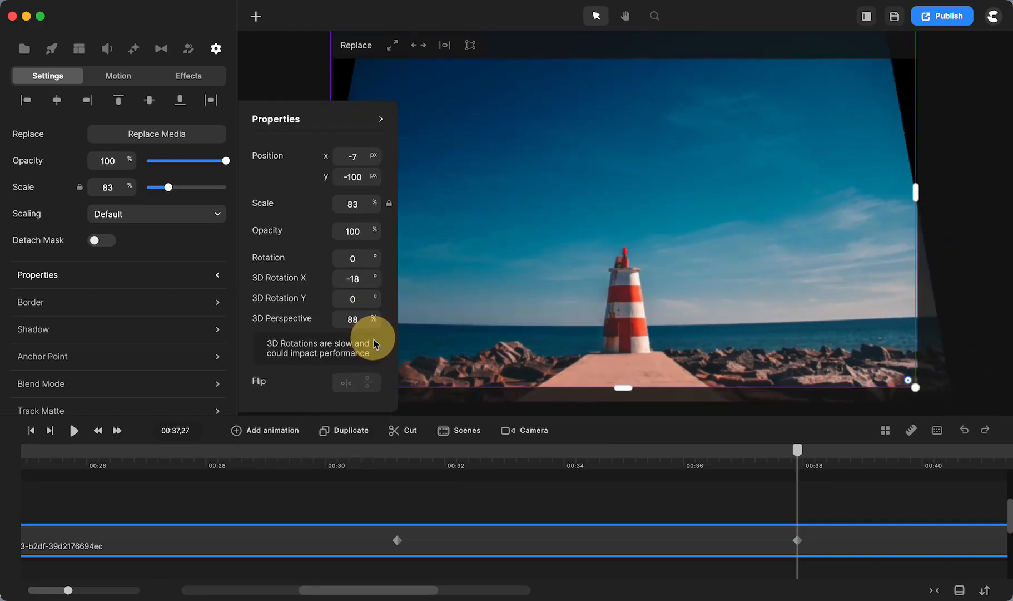
pyautogui.moveTo(363, 279)
pyautogui.write('-30')
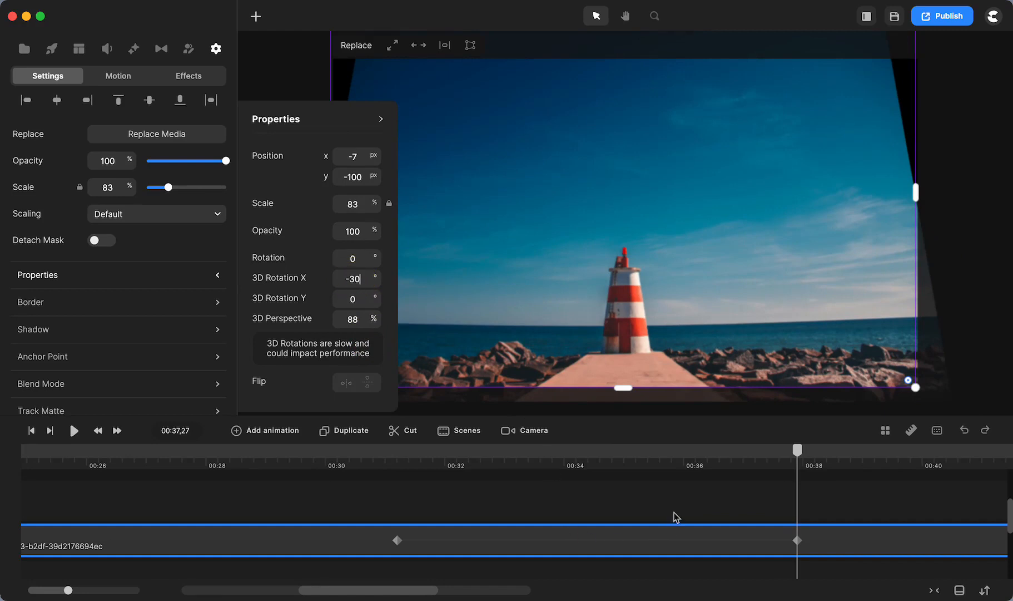
pyautogui.click(216, 49)
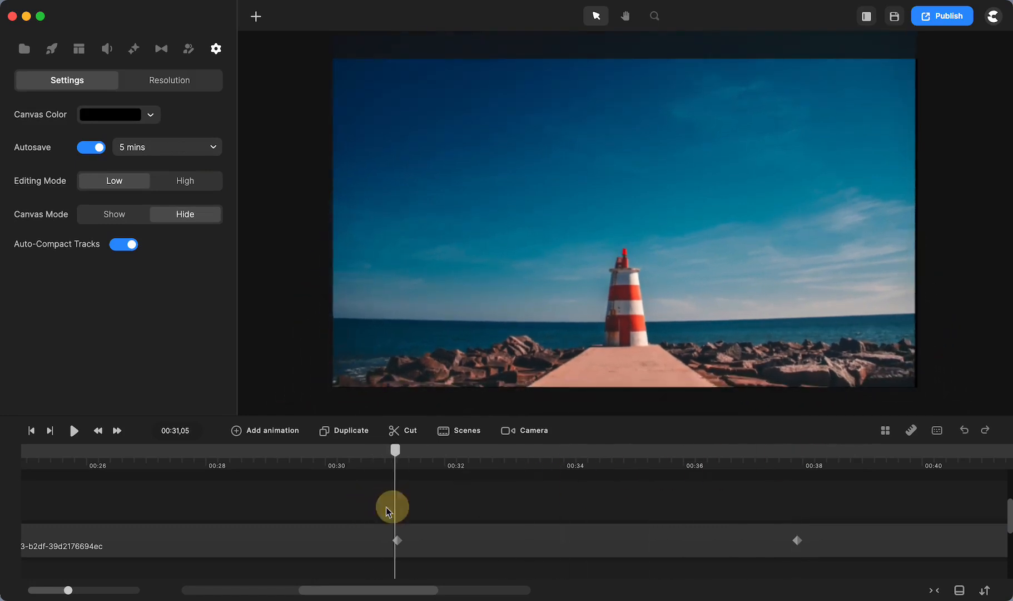
pyautogui.click(73, 431)
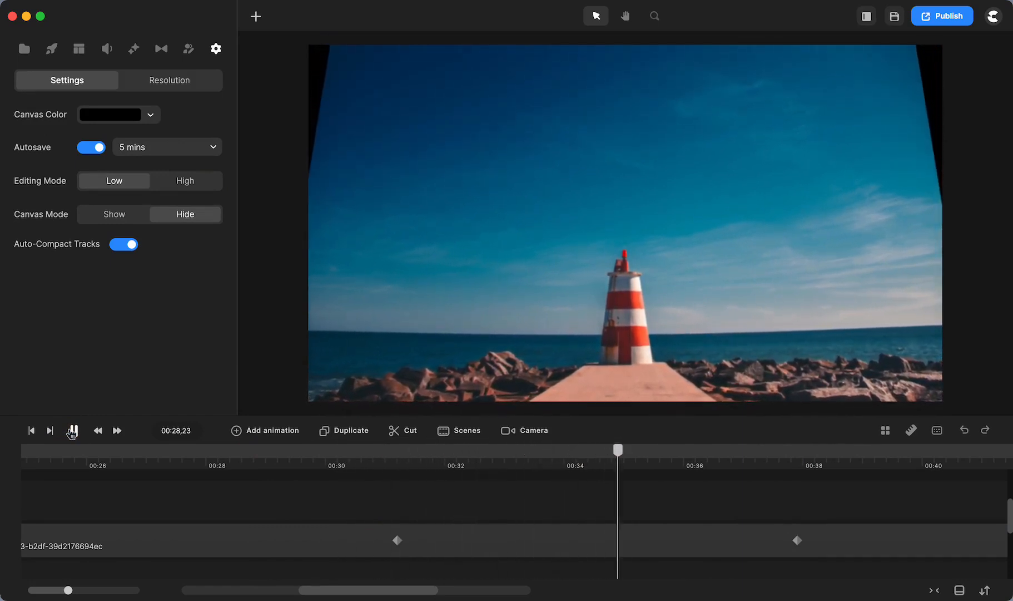
pyautogui.click(72, 431)
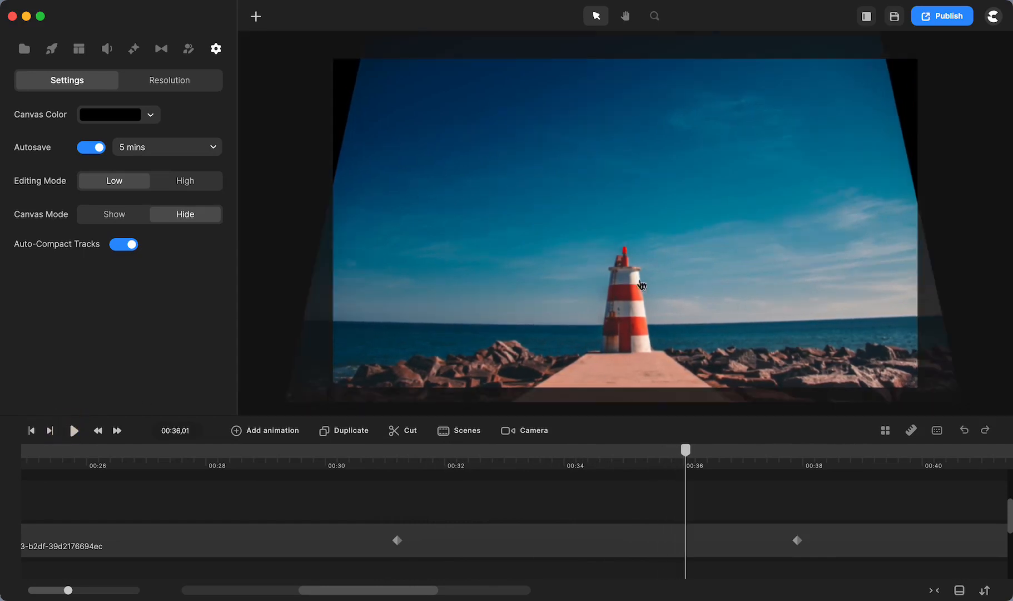
pyautogui.moveTo(643, 368)
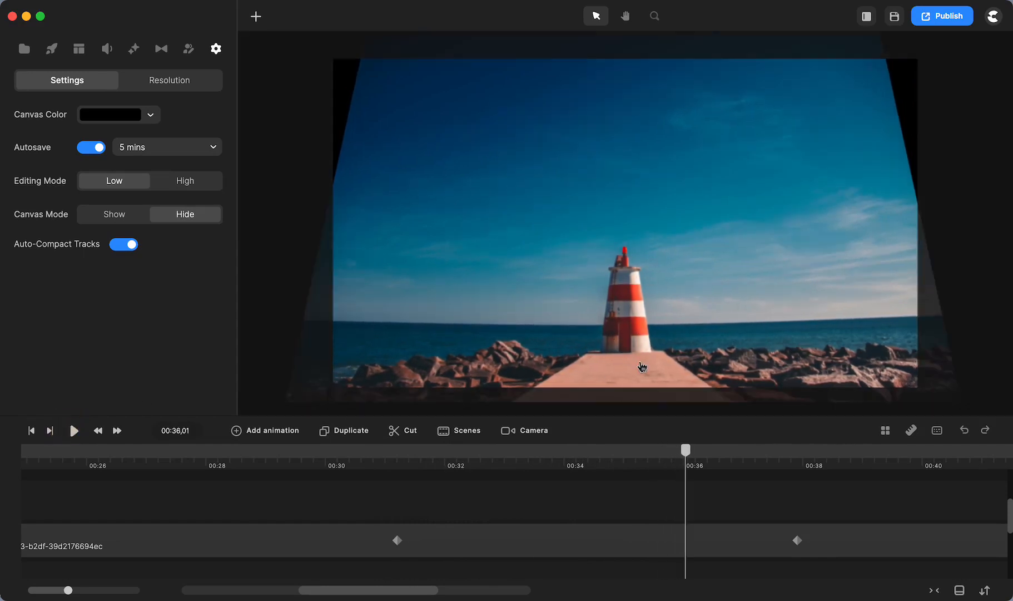
pyautogui.moveTo(344, 85)
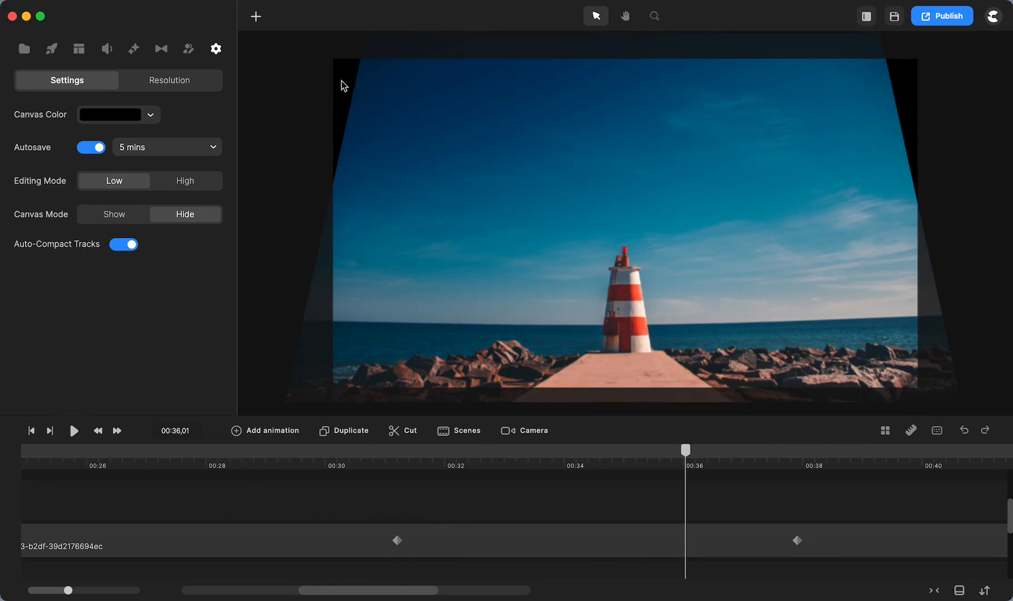
pyautogui.moveTo(631, 510)
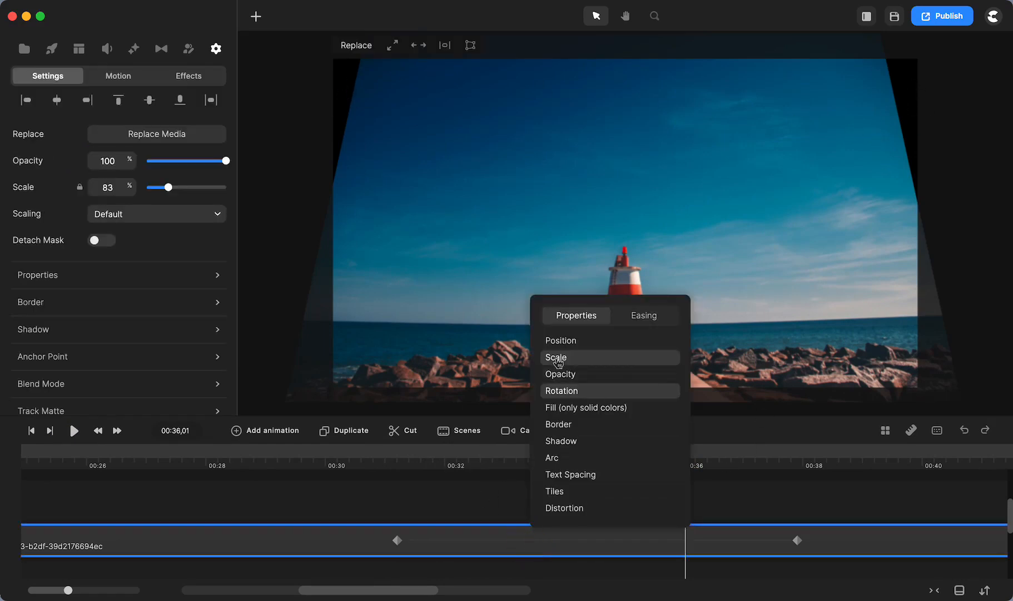
pyautogui.moveTo(564, 424)
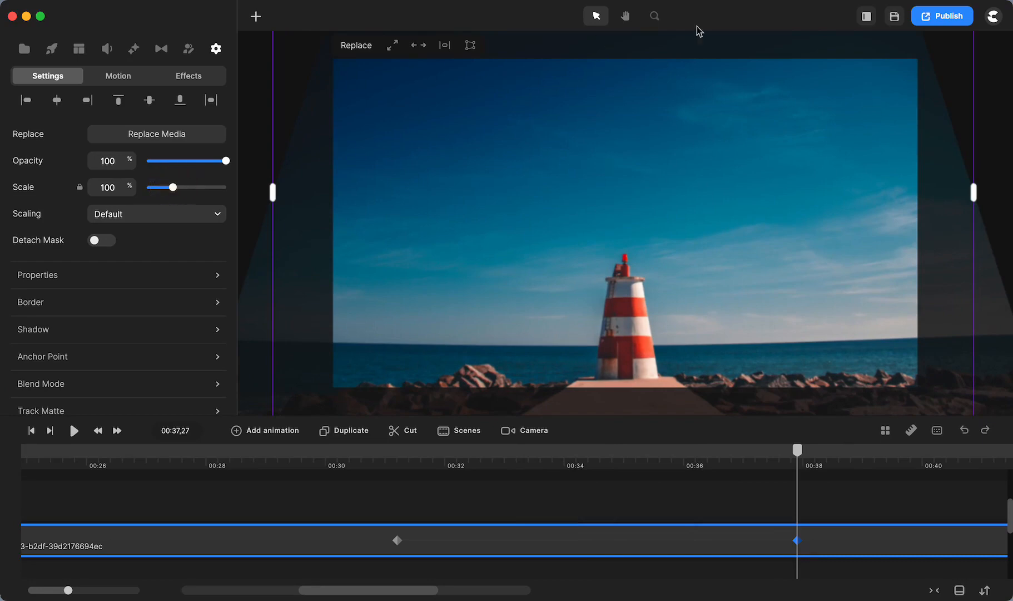
pyautogui.moveTo(919, 70)
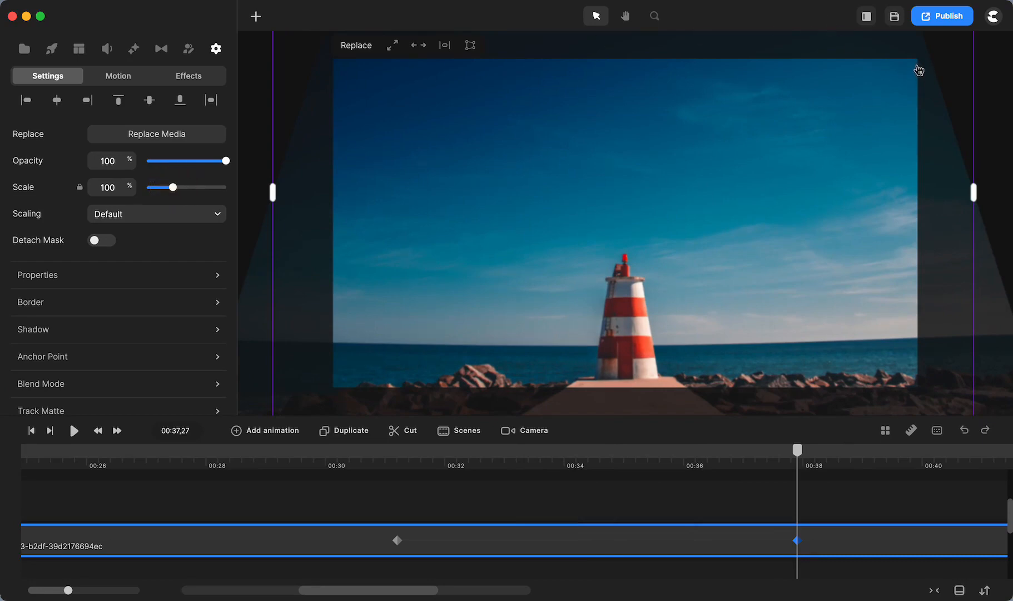
pyautogui.moveTo(338, 71)
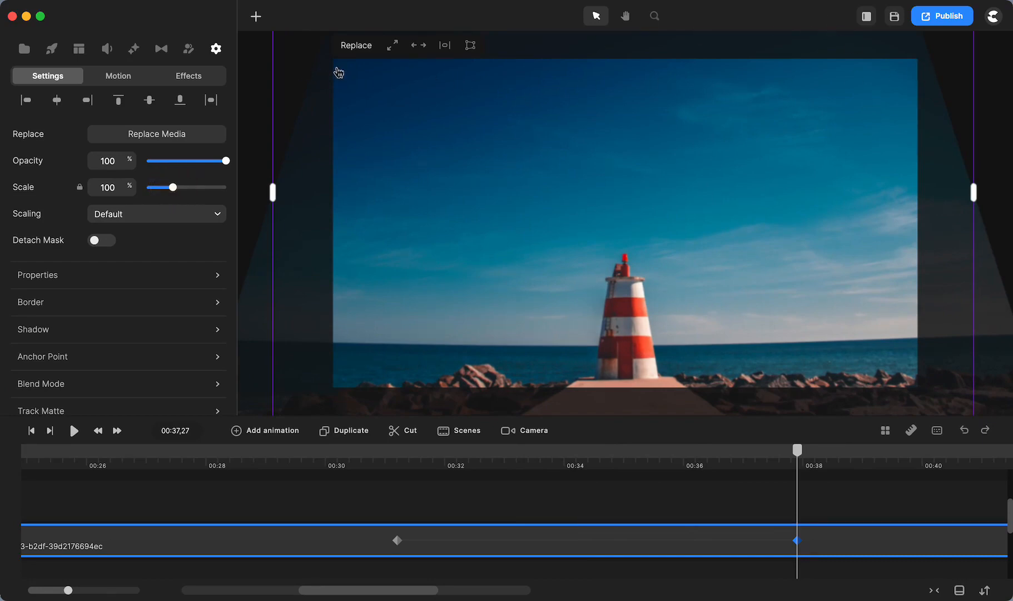
pyautogui.moveTo(635, 385)
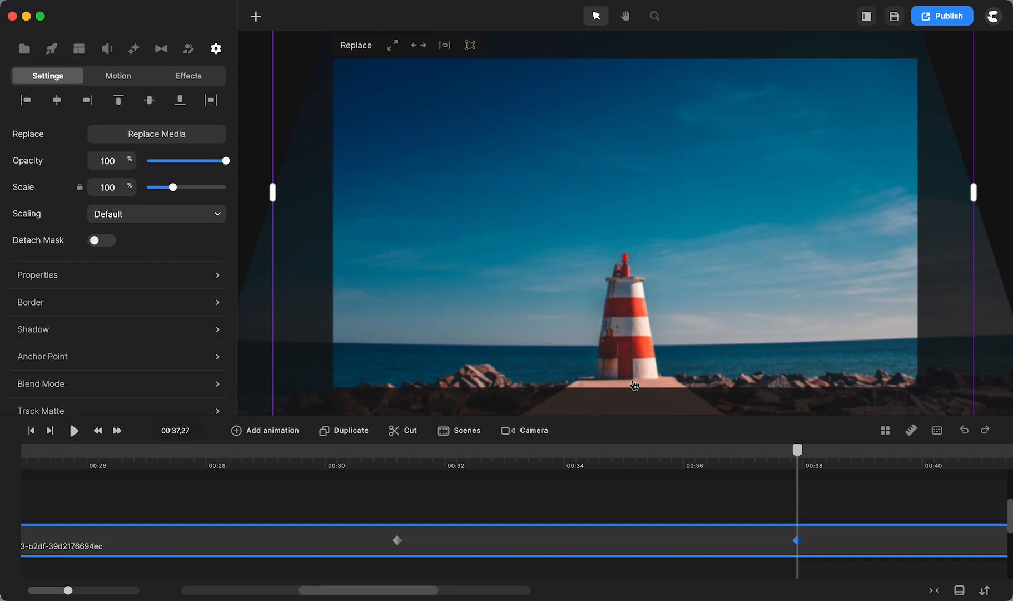
pyautogui.moveTo(627, 387)
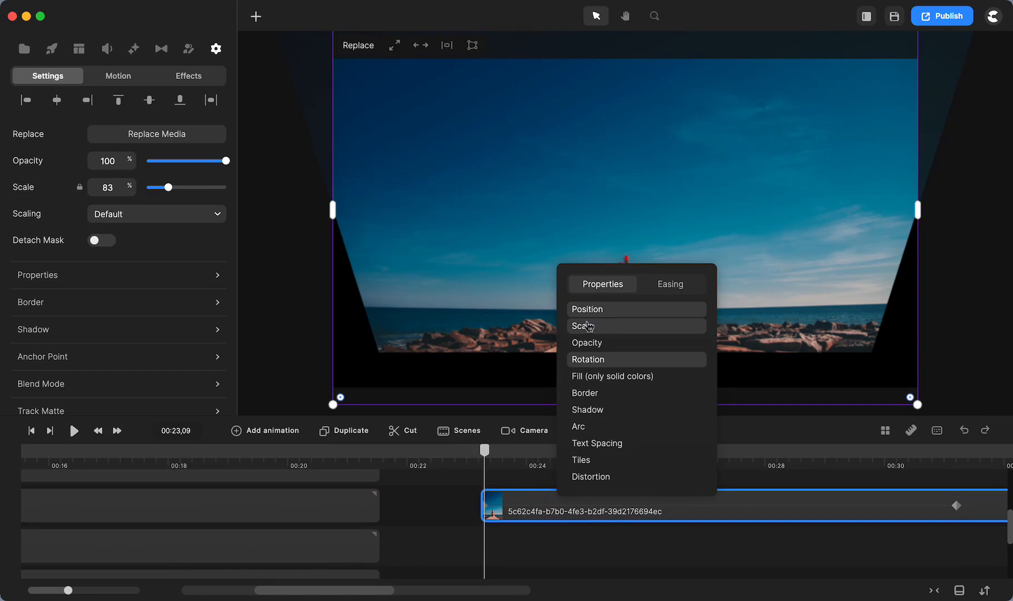
pyautogui.moveTo(267, 434)
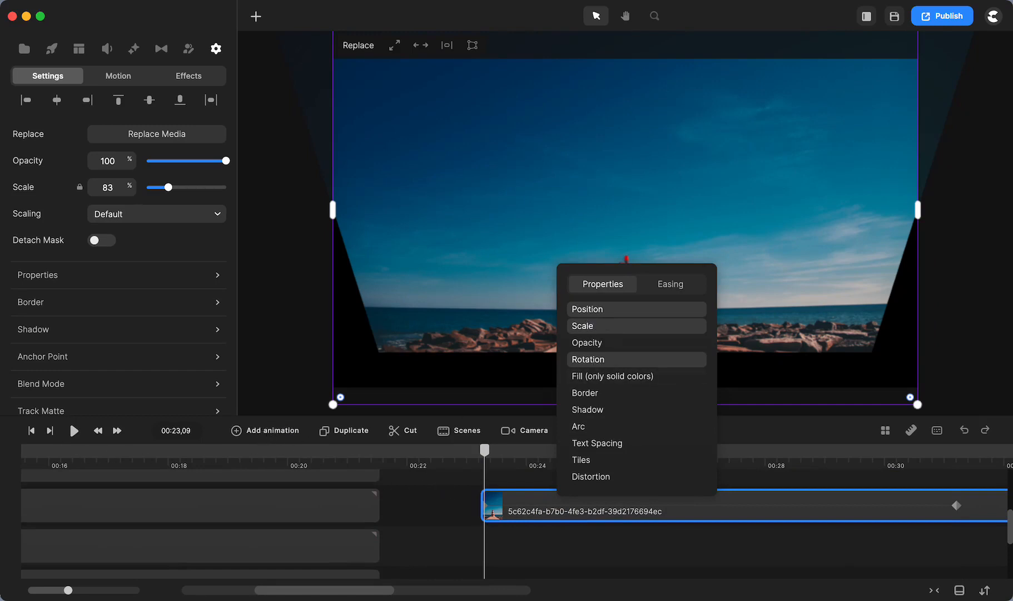
pyautogui.moveTo(75, 431)
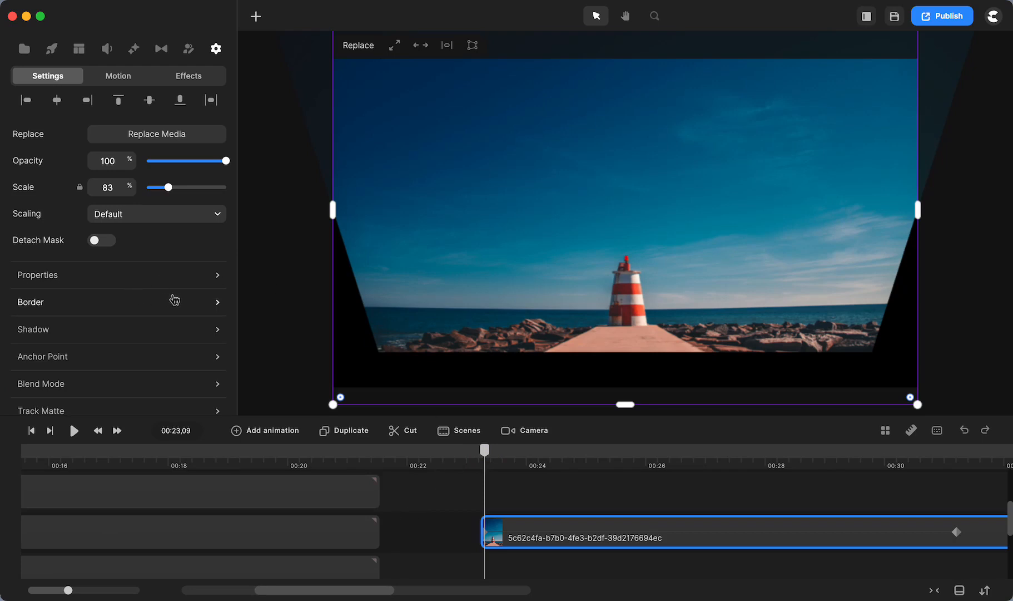
pyautogui.moveTo(187, 49)
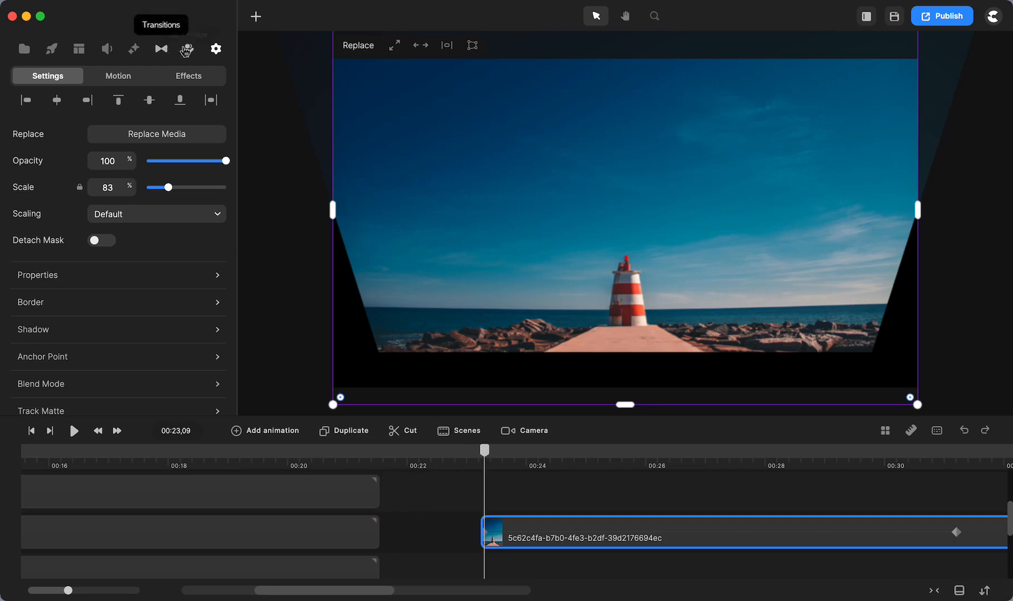
# Step: Add Bella from the Characters library and select her on the canvas for resizing onto the pier
pyautogui.click(187, 49)
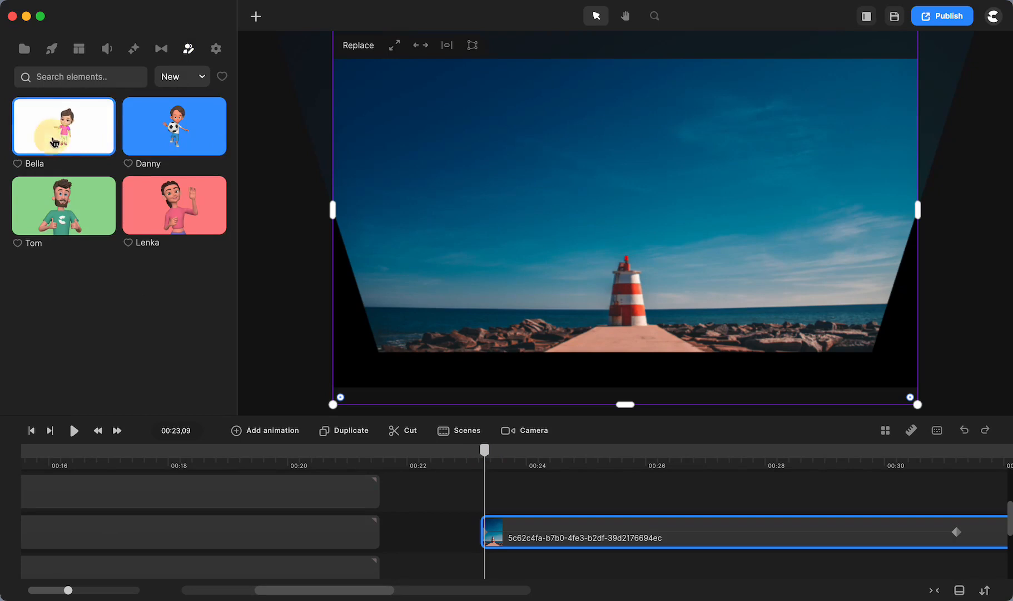
pyautogui.click(63, 126)
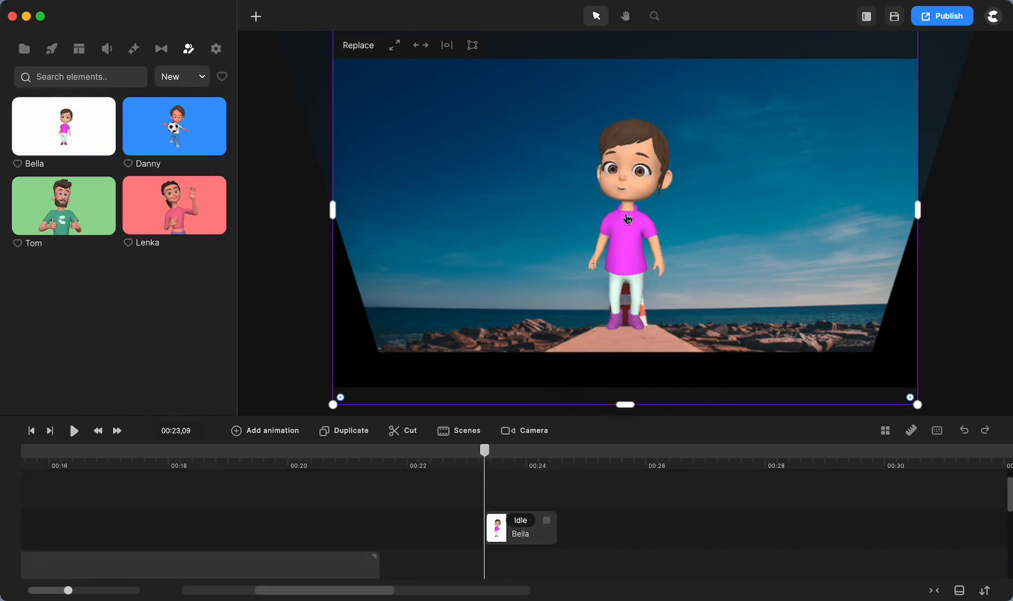
pyautogui.click(626, 220)
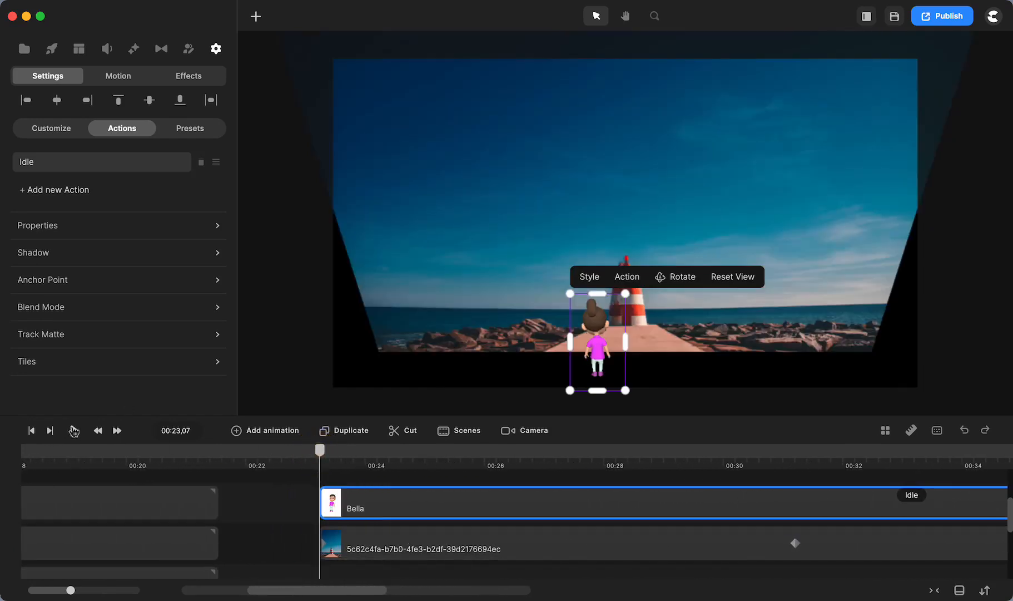
# Step: Move the playhead to Bella's clip start and add a keyframe there to list her animatable properties
pyautogui.click(73, 429)
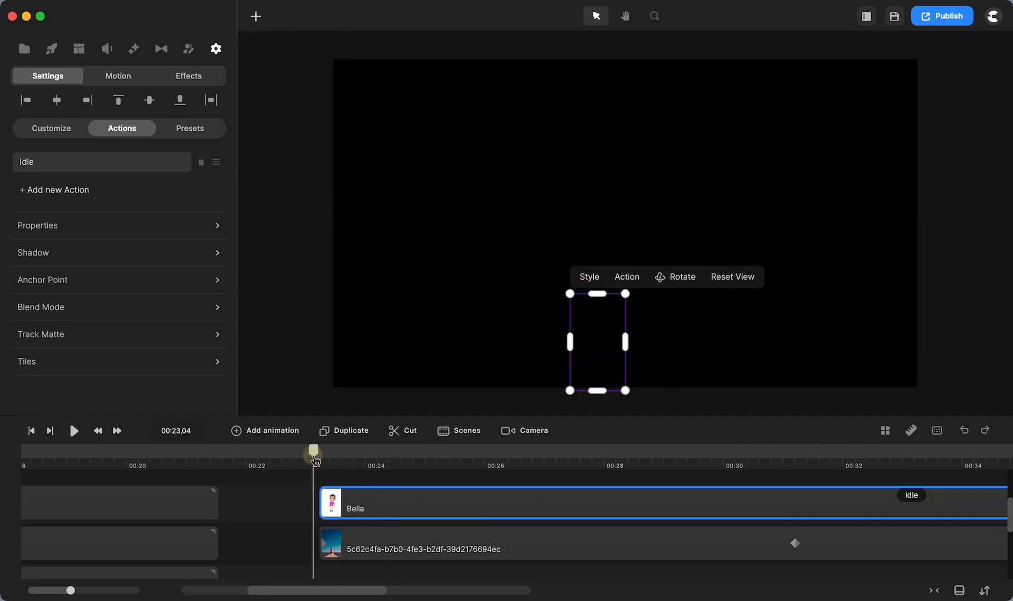
pyautogui.click(73, 431)
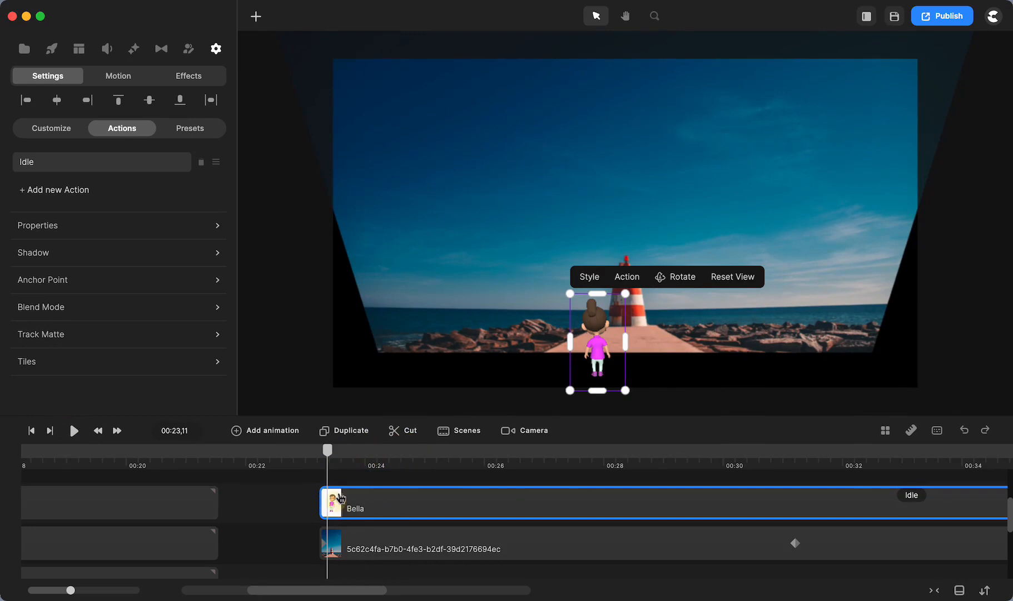
pyautogui.click(265, 431)
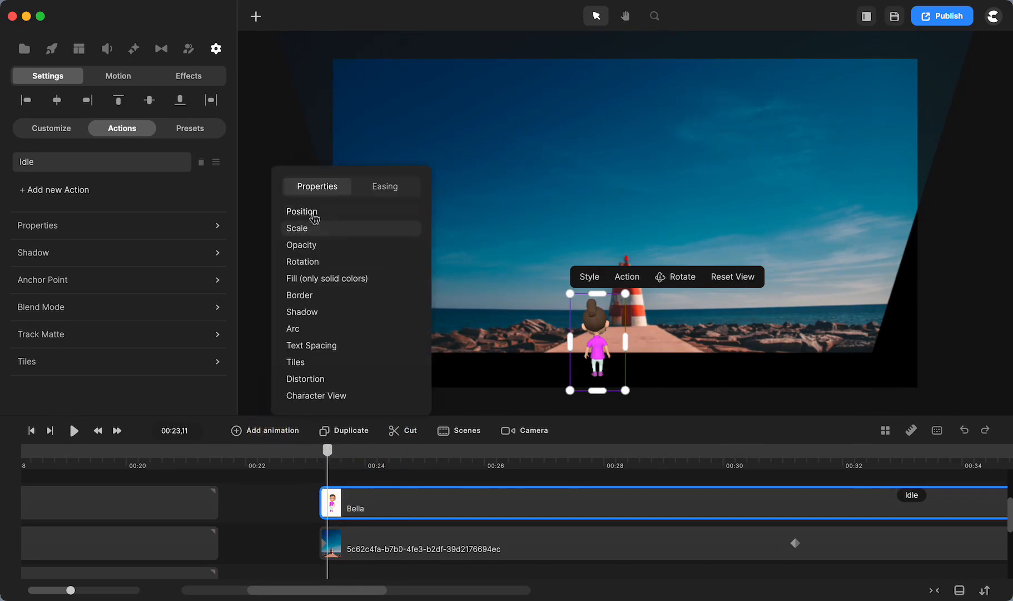
# Step: Animate Bella's position rising from below the frame between 23 and 25 s, delaying the end keyframe, and preview it
pyautogui.click(385, 186)
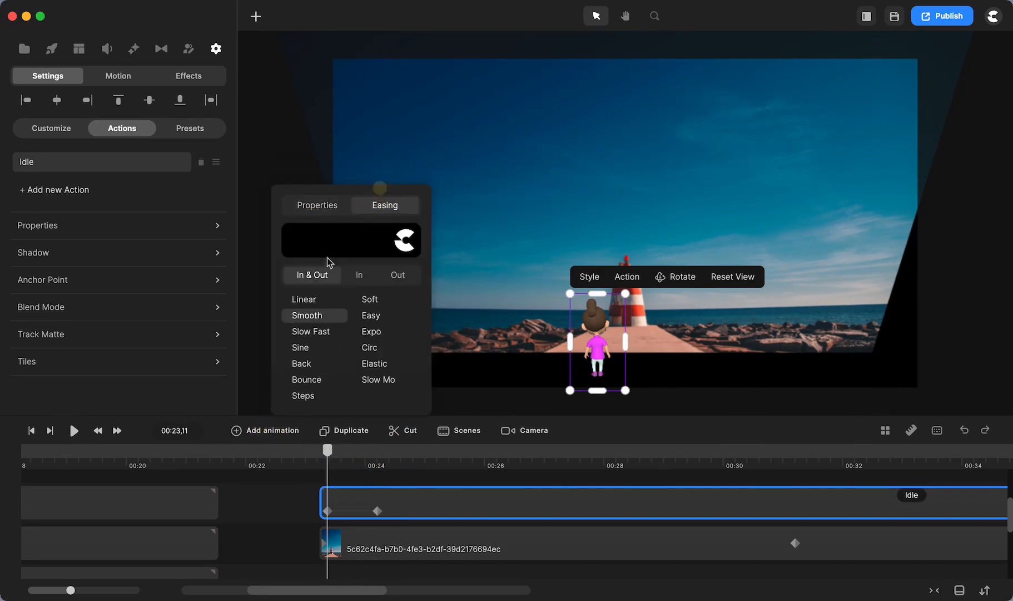
pyautogui.click(303, 299)
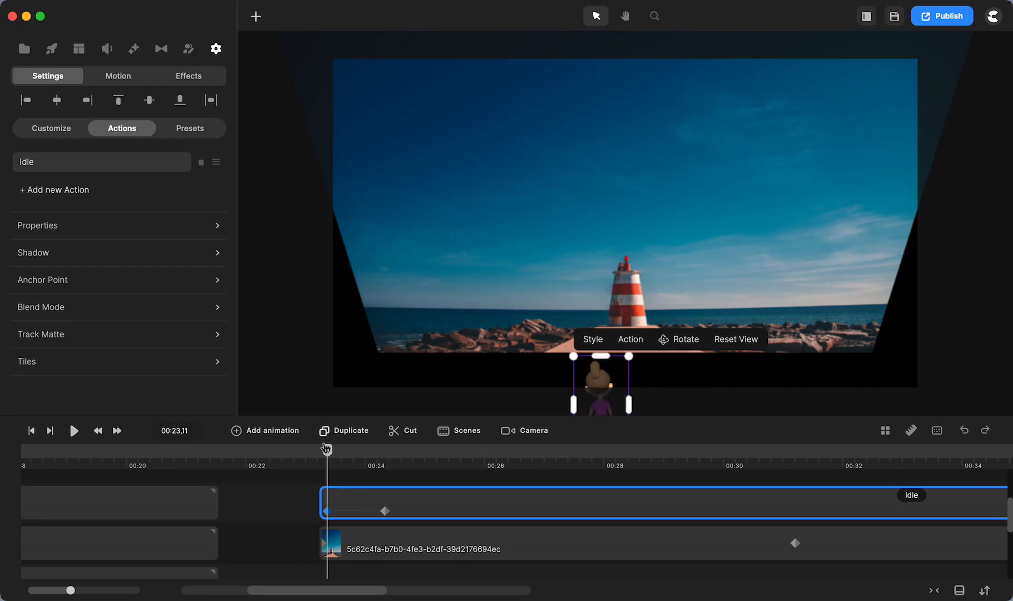
pyautogui.click(74, 431)
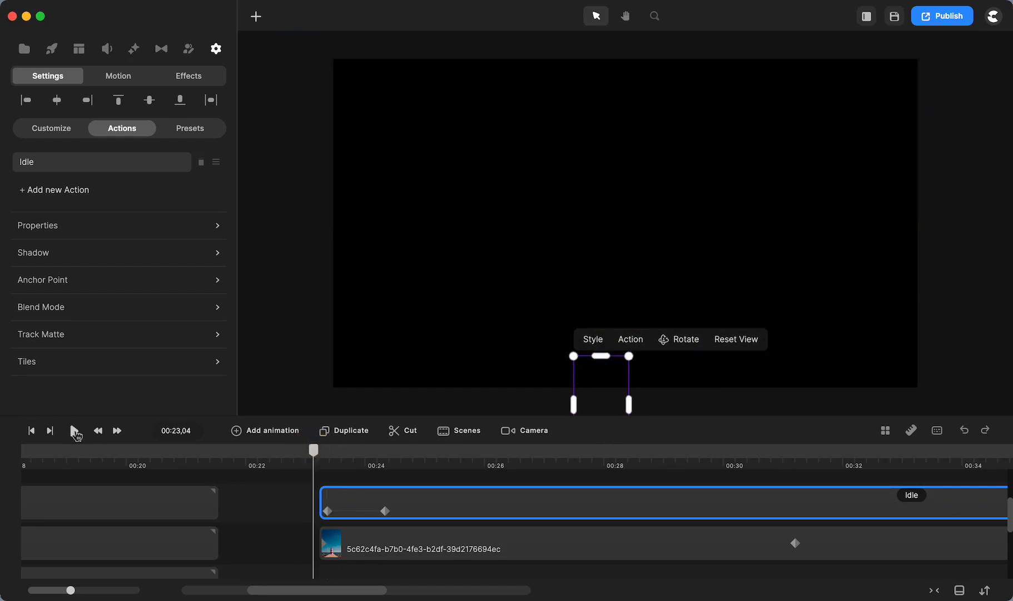
pyautogui.click(75, 430)
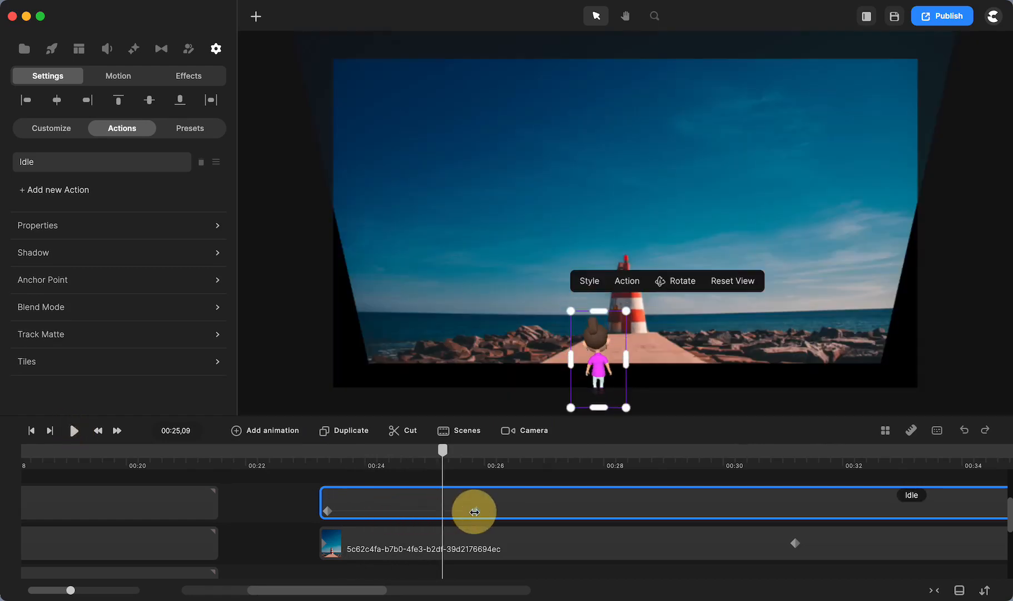
pyautogui.click(475, 511)
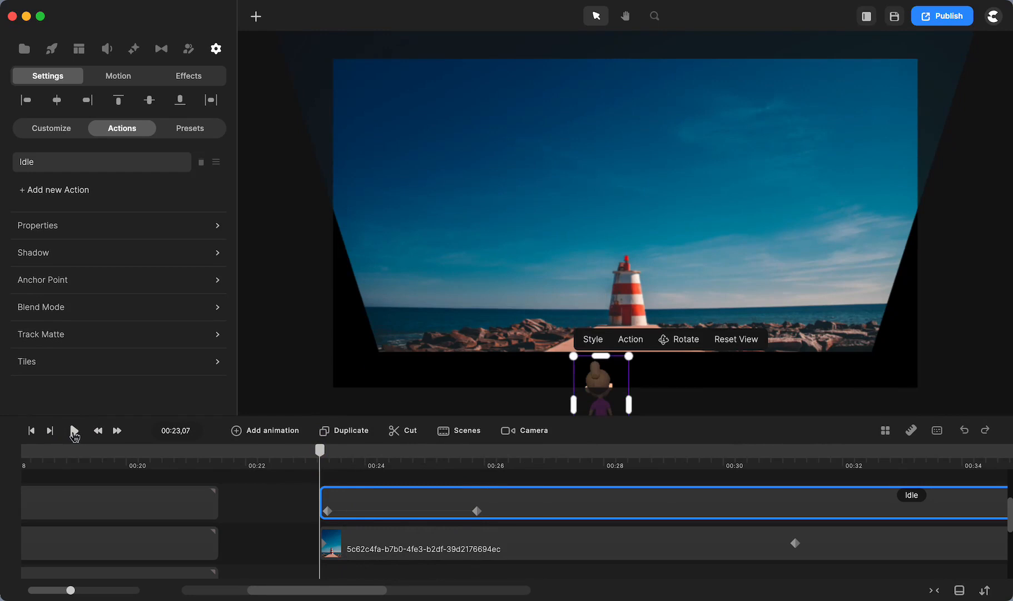
pyautogui.click(73, 430)
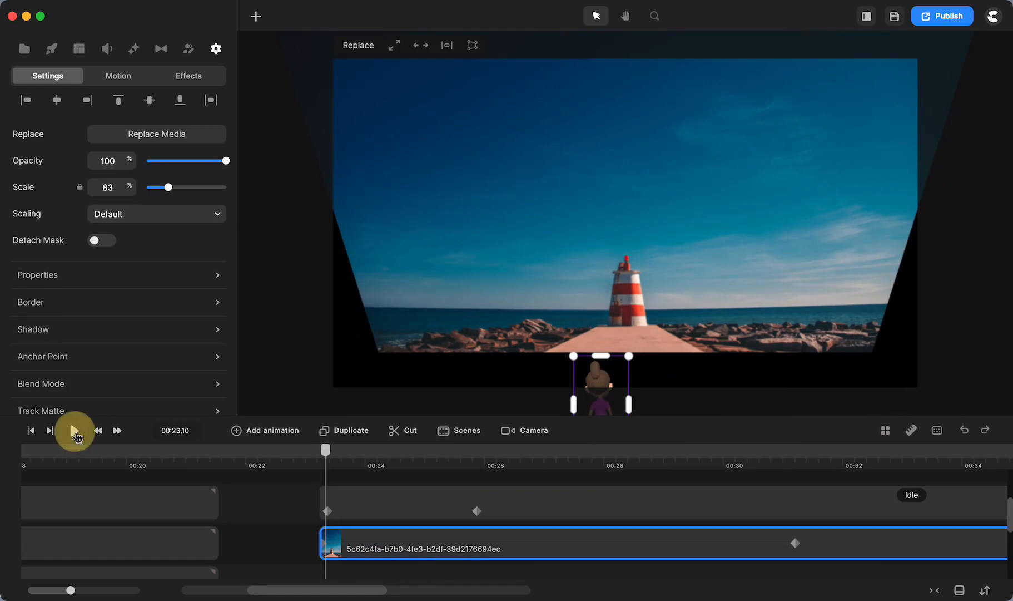
pyautogui.click(75, 430)
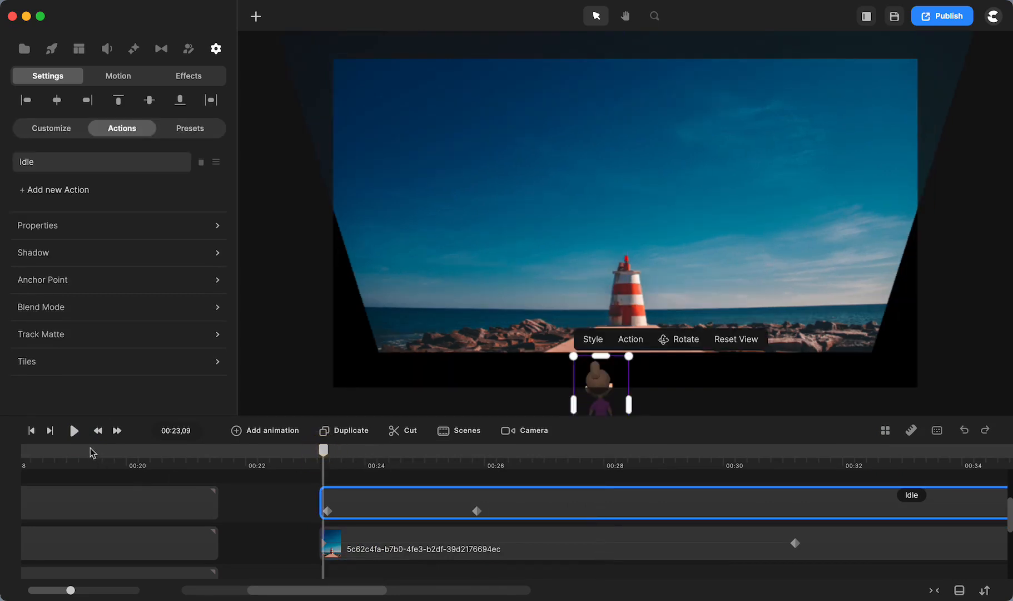
pyautogui.click(74, 431)
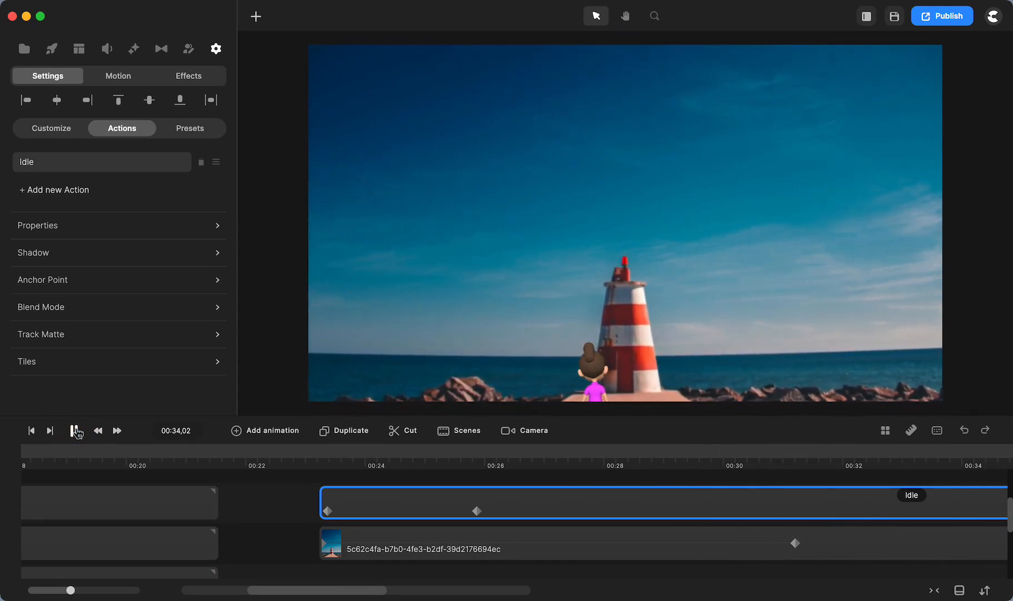
pyautogui.click(595, 363)
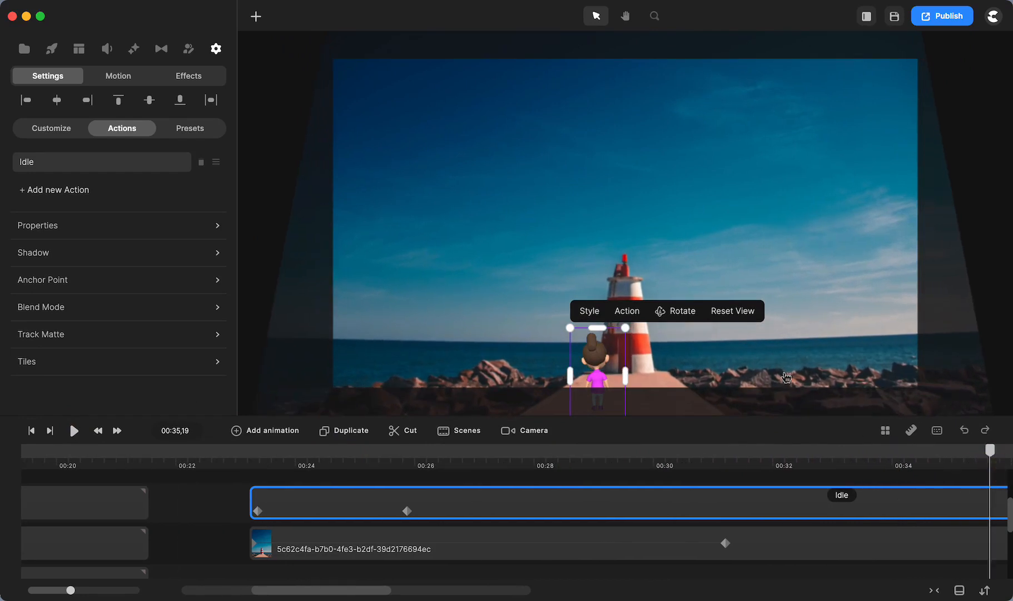
pyautogui.moveTo(701, 578)
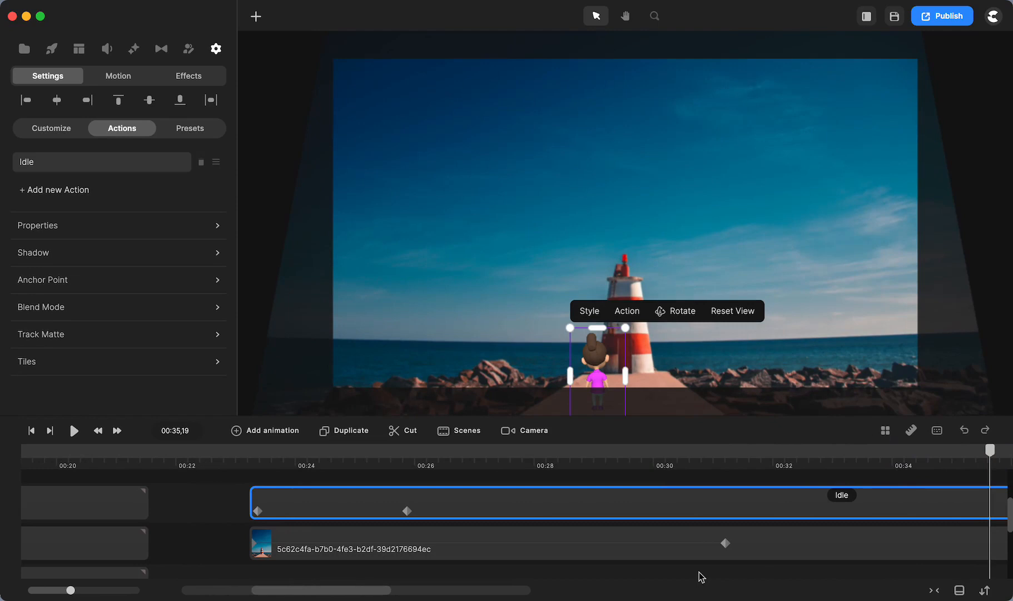
# Step: Show the Properties list of the lighthouse photo's keyframe near 35 seconds, now at 94% scale
pyautogui.click(407, 511)
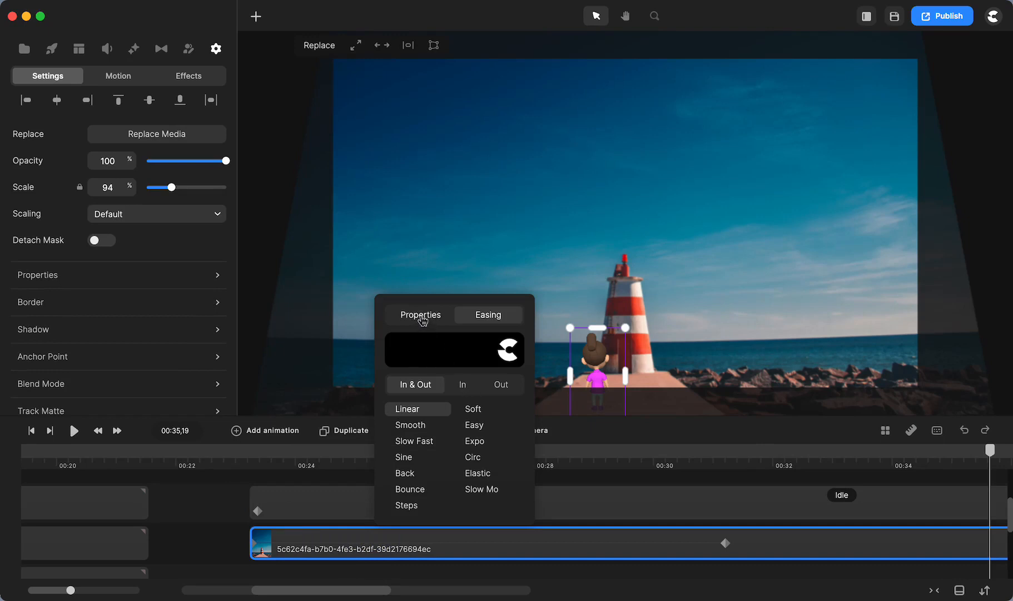
pyautogui.click(420, 314)
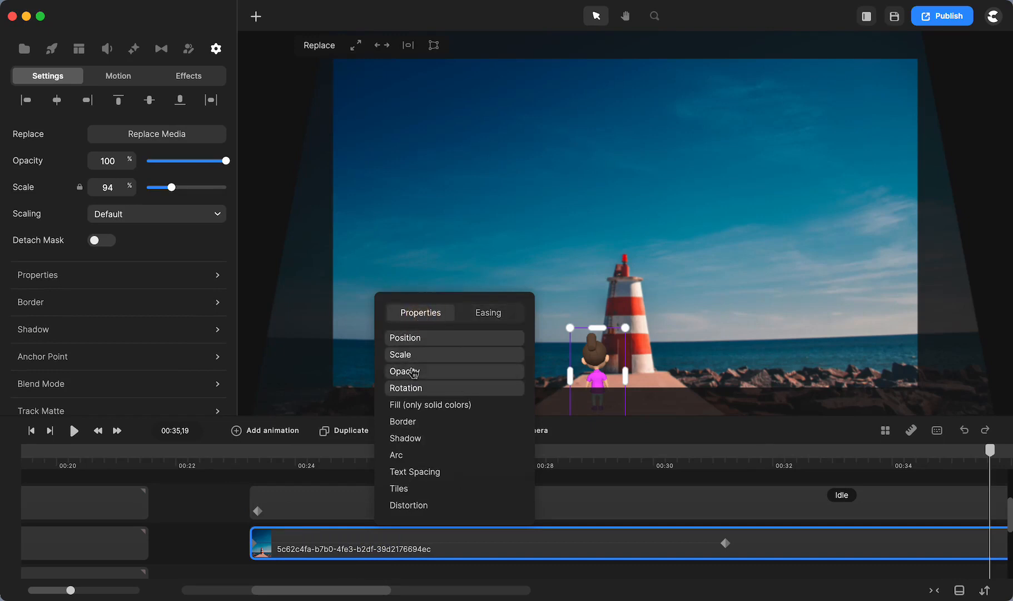